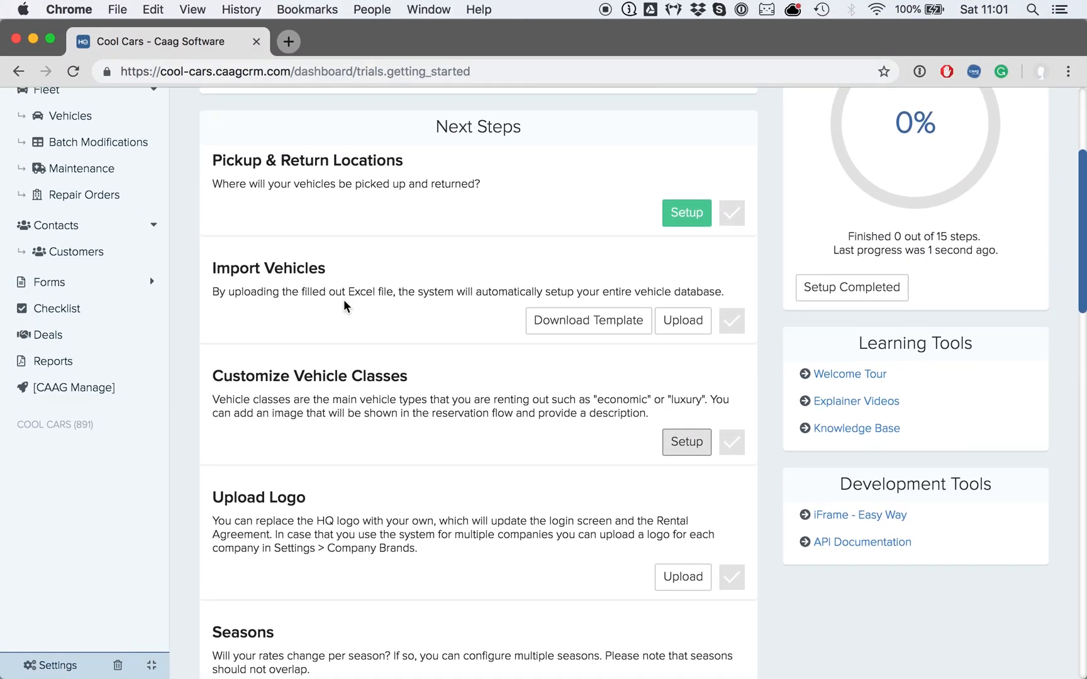
- Scroll the dashboard's Next Steps list down to the Rates section and its Setup button
{"action": "scroll", "scroll_direction": "down", "scroll_amount": 3}
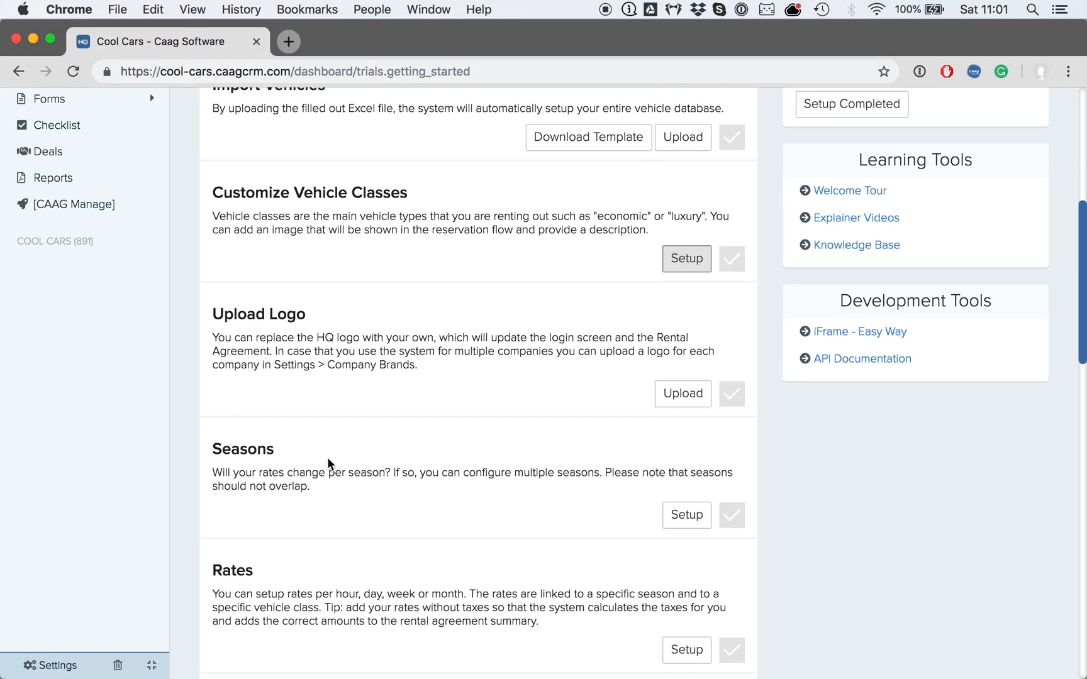
{"action": "scroll", "scroll_direction": "down", "scroll_amount": 3}
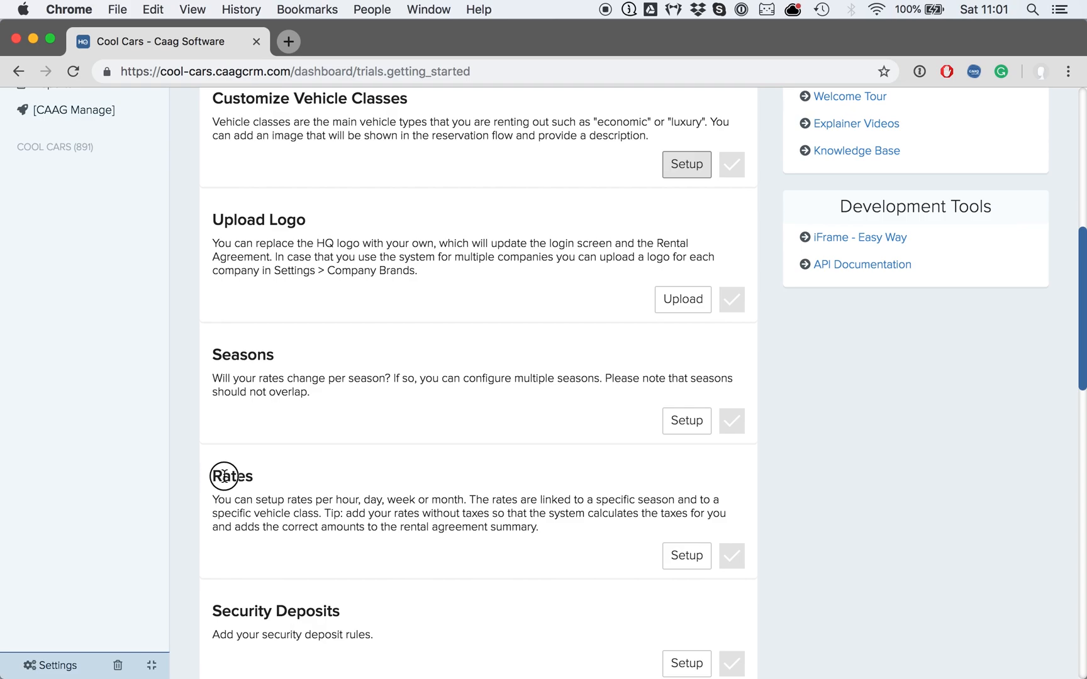
{"action": "scroll", "scroll_direction": "down", "scroll_amount": 3}
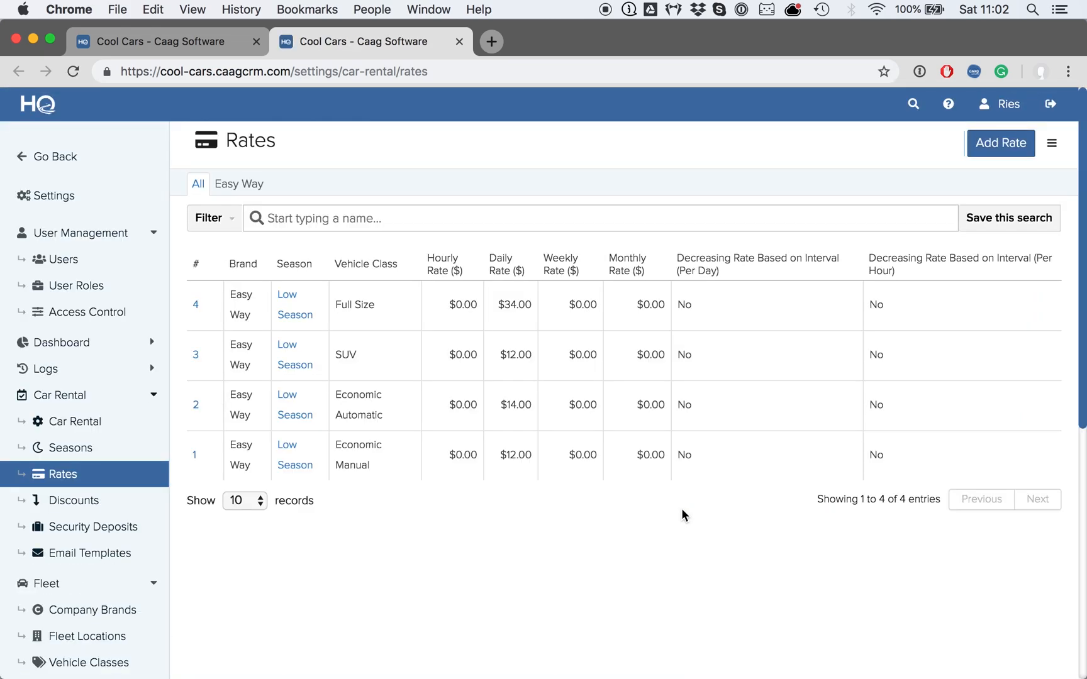
{"action": "mouse_move", "coordinate": [437, 546]}
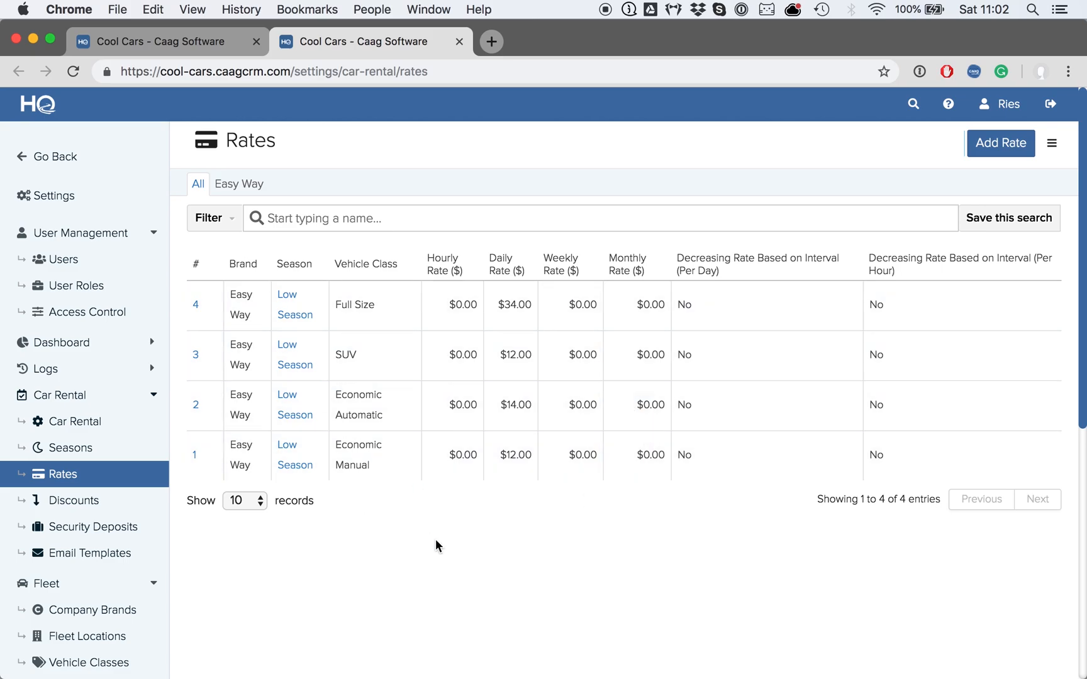
{"action": "mouse_move", "coordinate": [437, 566]}
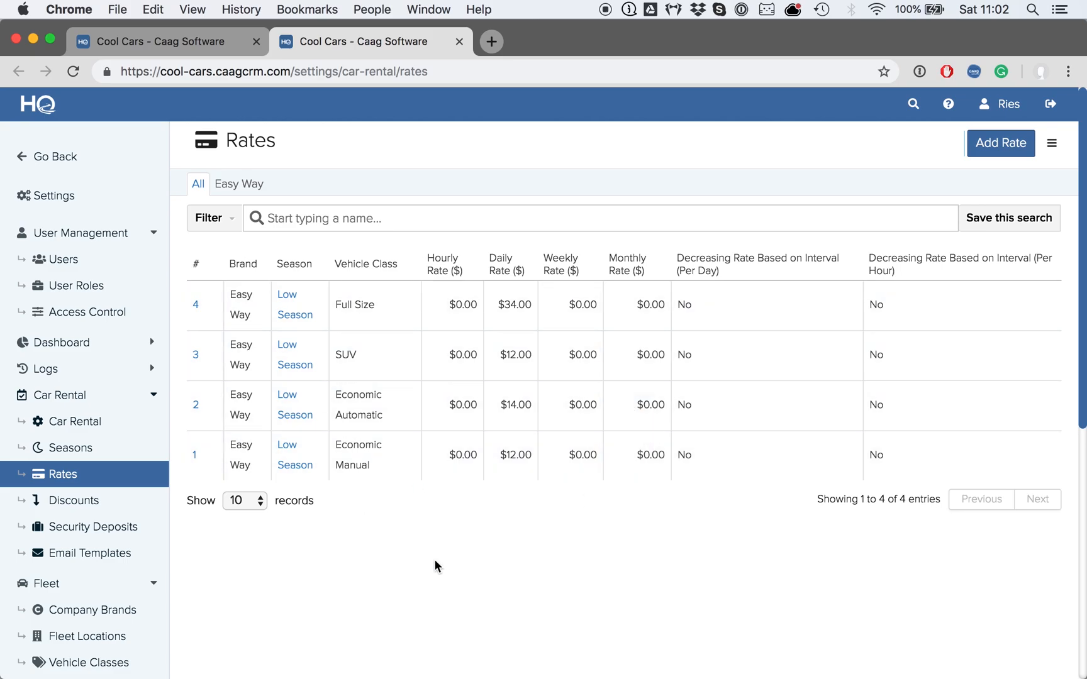
{"action": "mouse_move", "coordinate": [328, 365]}
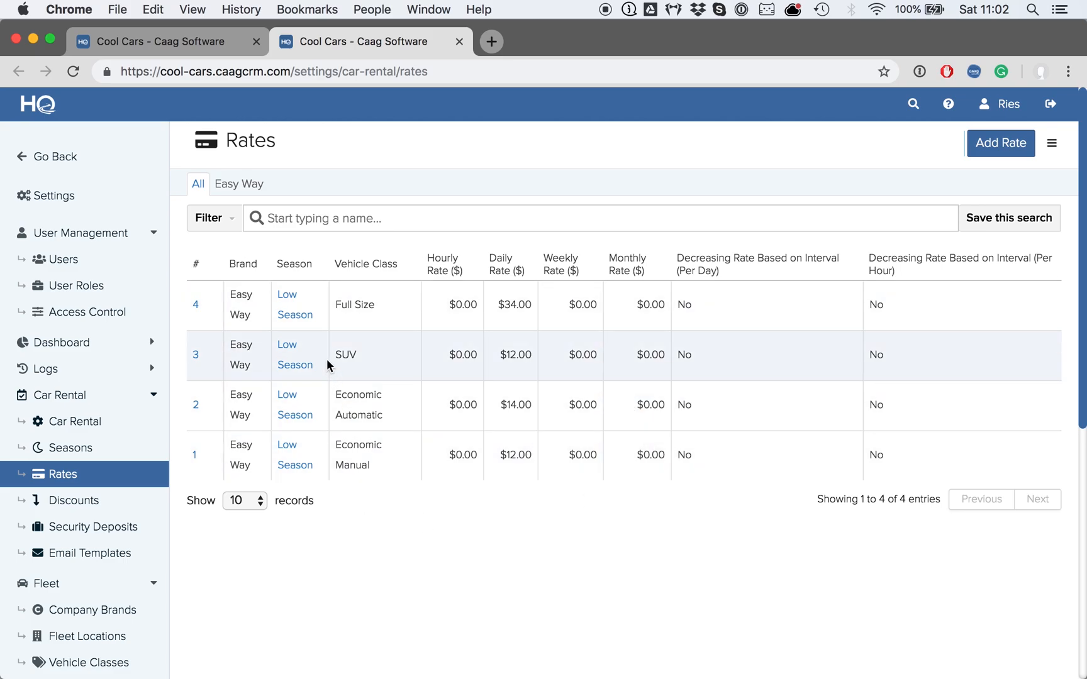
{"action": "mouse_move", "coordinate": [308, 347]}
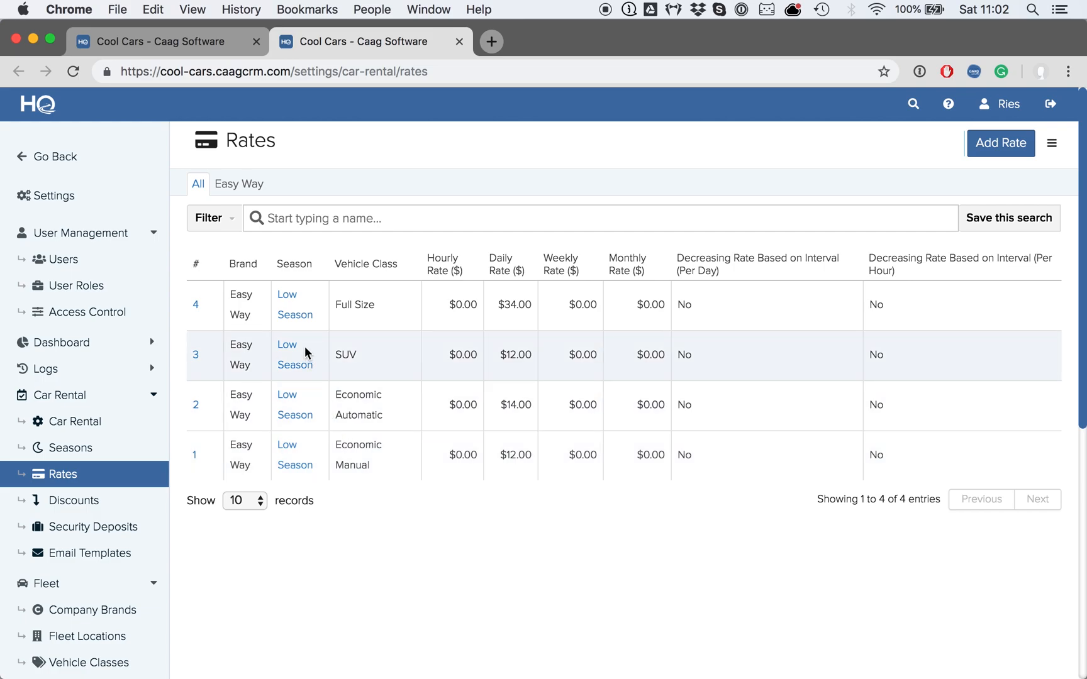
{"action": "mouse_move", "coordinate": [313, 331]}
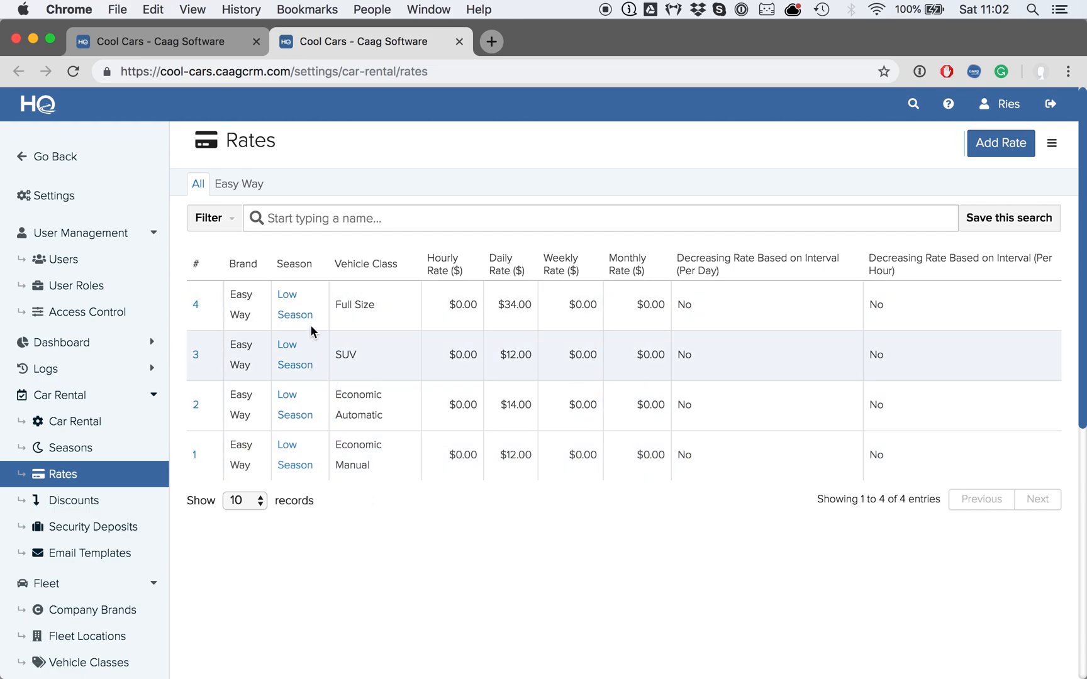
{"action": "mouse_move", "coordinate": [289, 295]}
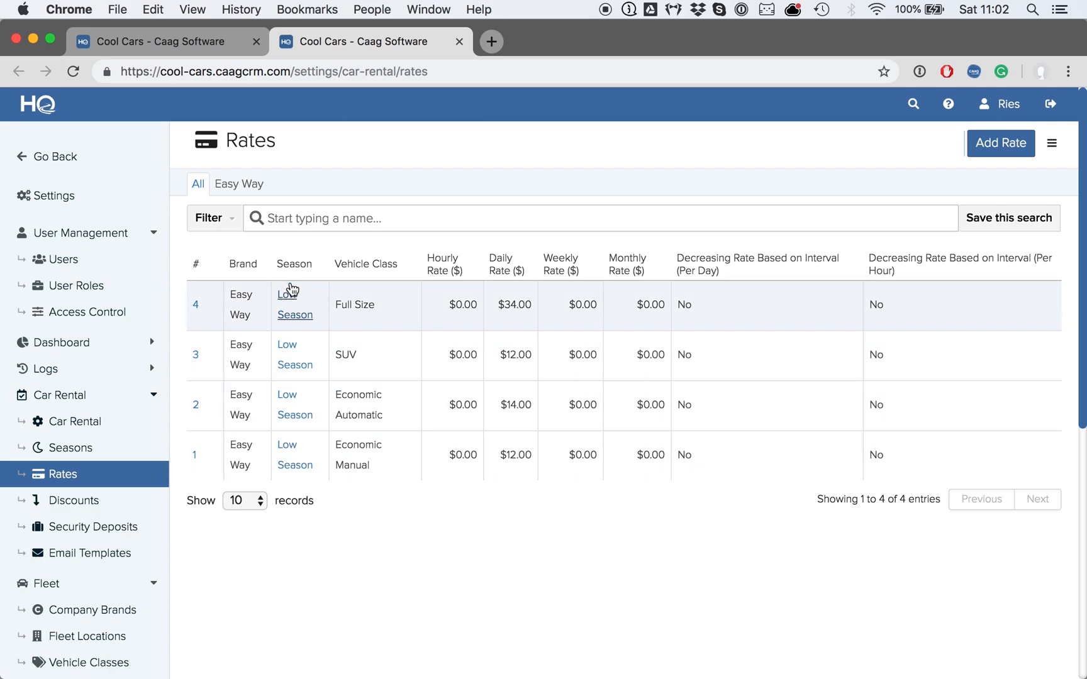
{"action": "mouse_move", "coordinate": [294, 444]}
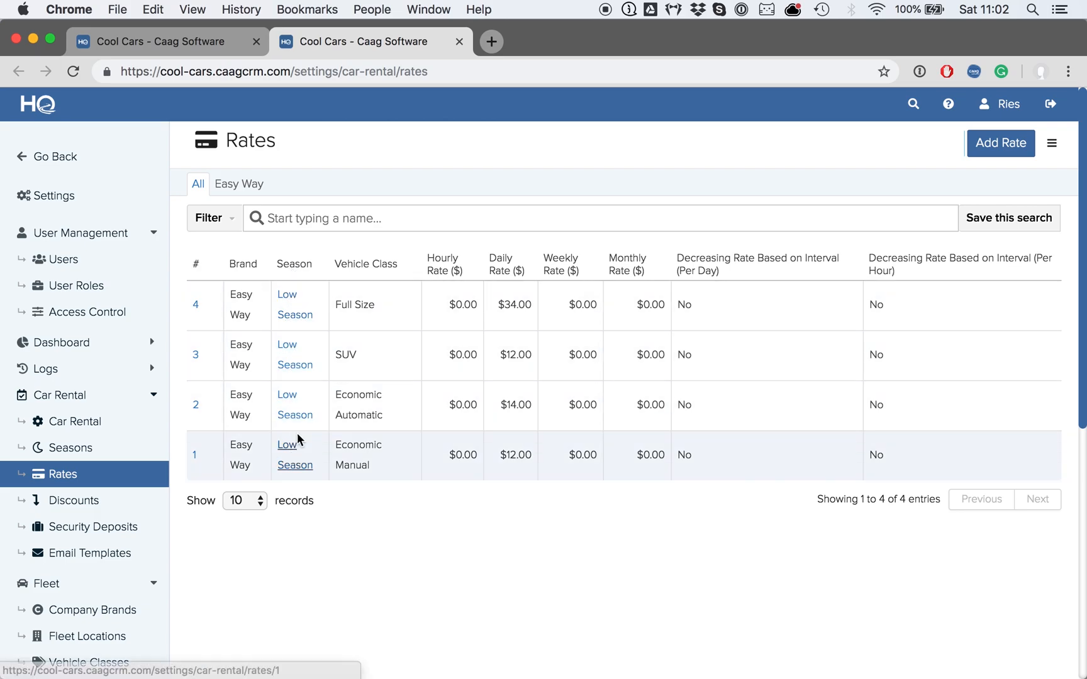
{"action": "mouse_move", "coordinate": [293, 267]}
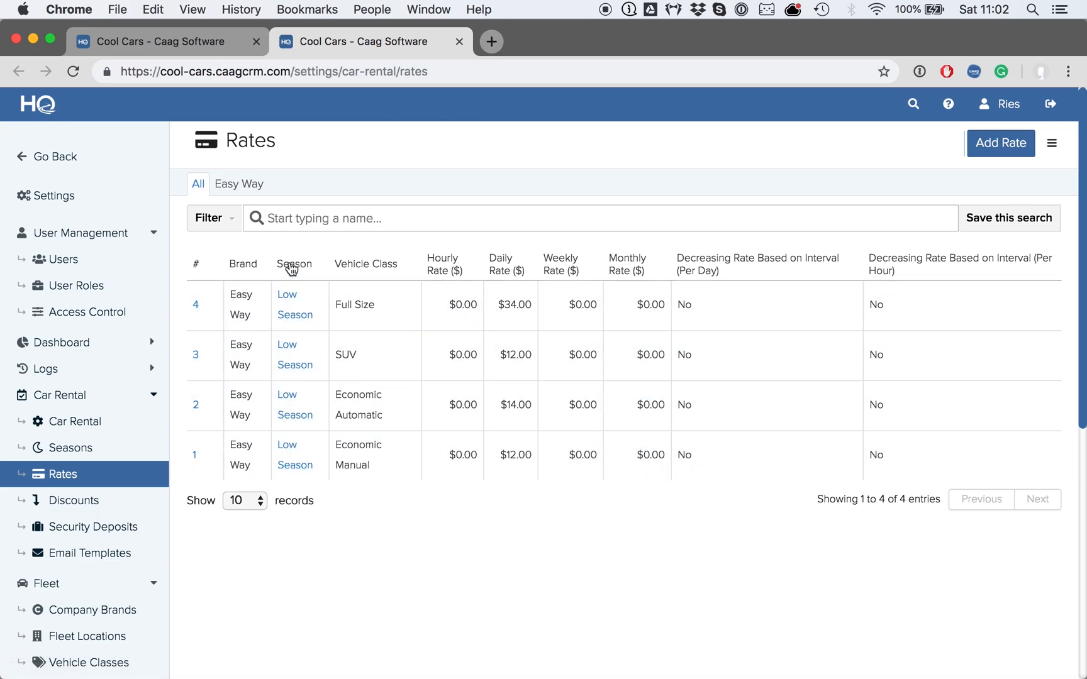
{"action": "mouse_move", "coordinate": [358, 454]}
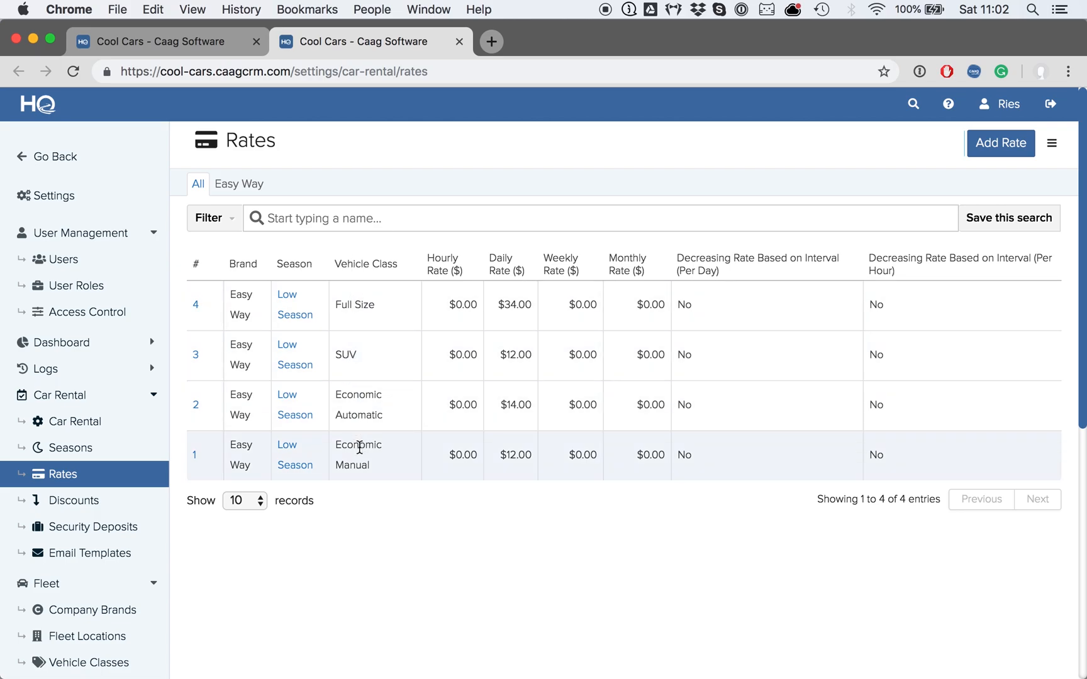
{"action": "mouse_move", "coordinate": [893, 169]}
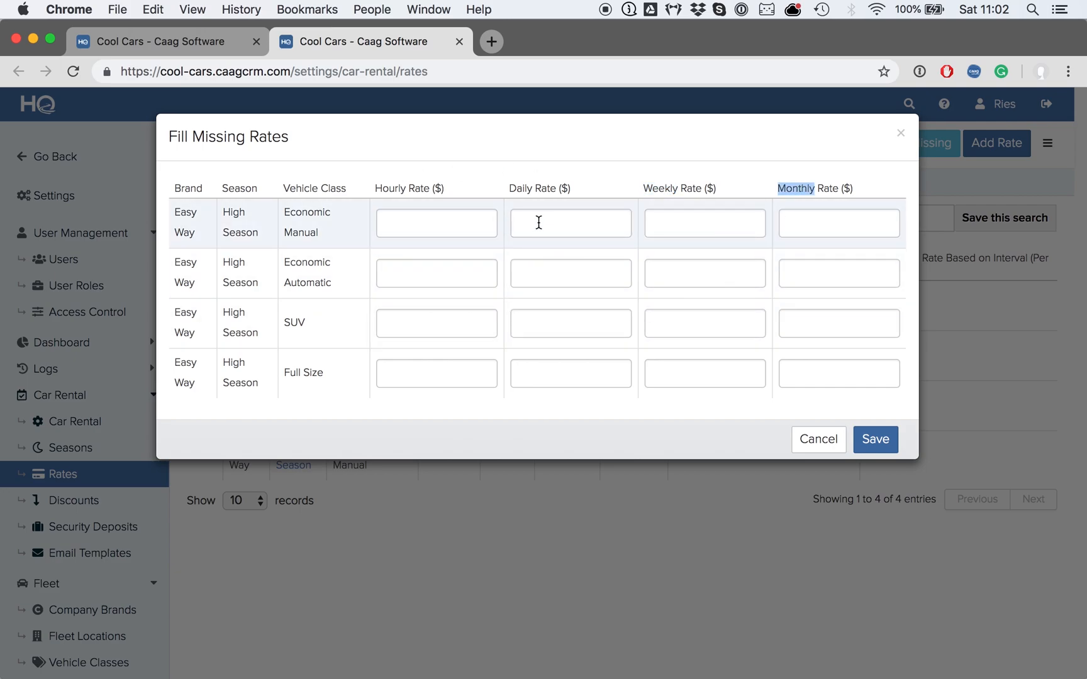
{"action": "mouse_move", "coordinate": [505, 195]}
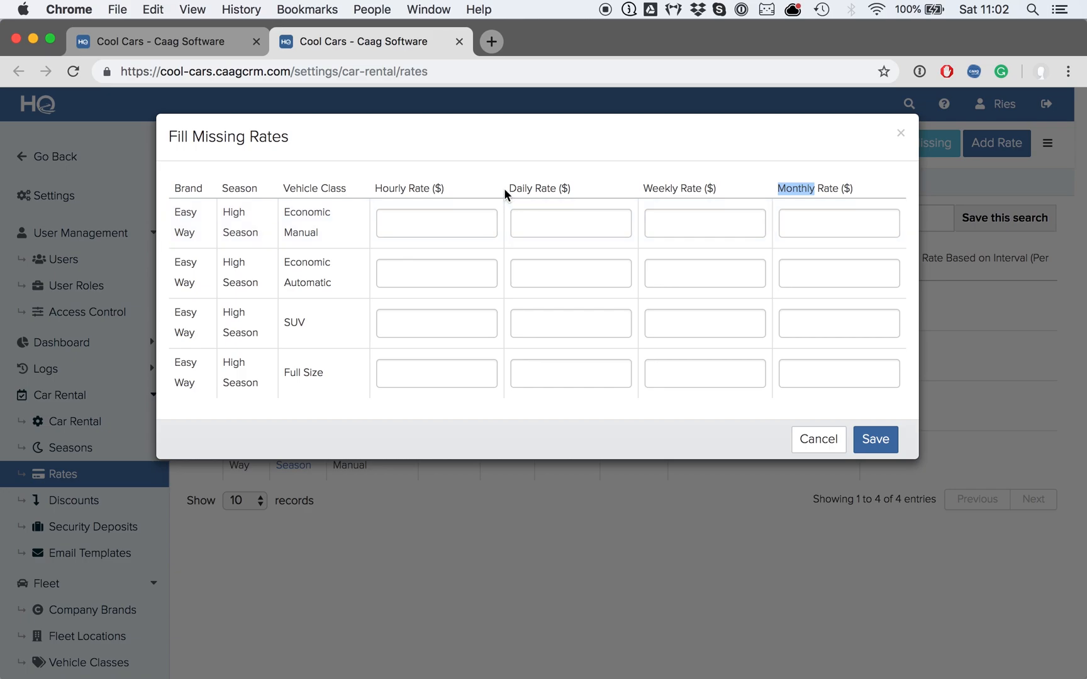
- Enter High Season daily rates 30 for Economic Manual and 45 for SUV in Fill Missing Rates
{"action": "left_click", "coordinate": [570, 223]}
{"action": "type", "text": "25"}
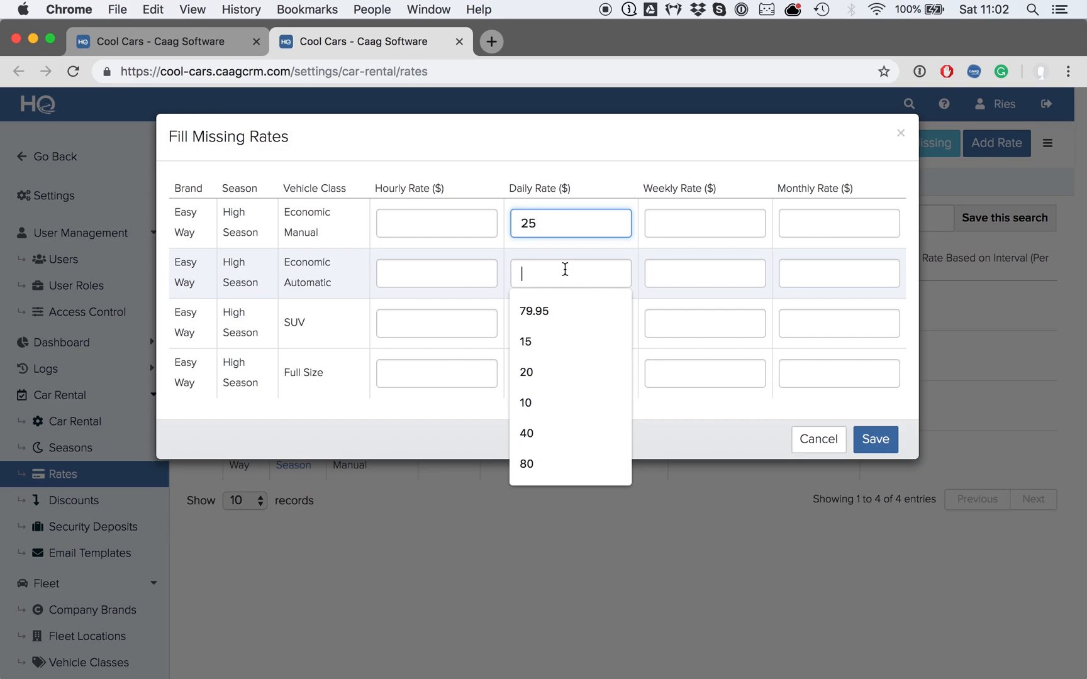
{"action": "type", "text": "30"}
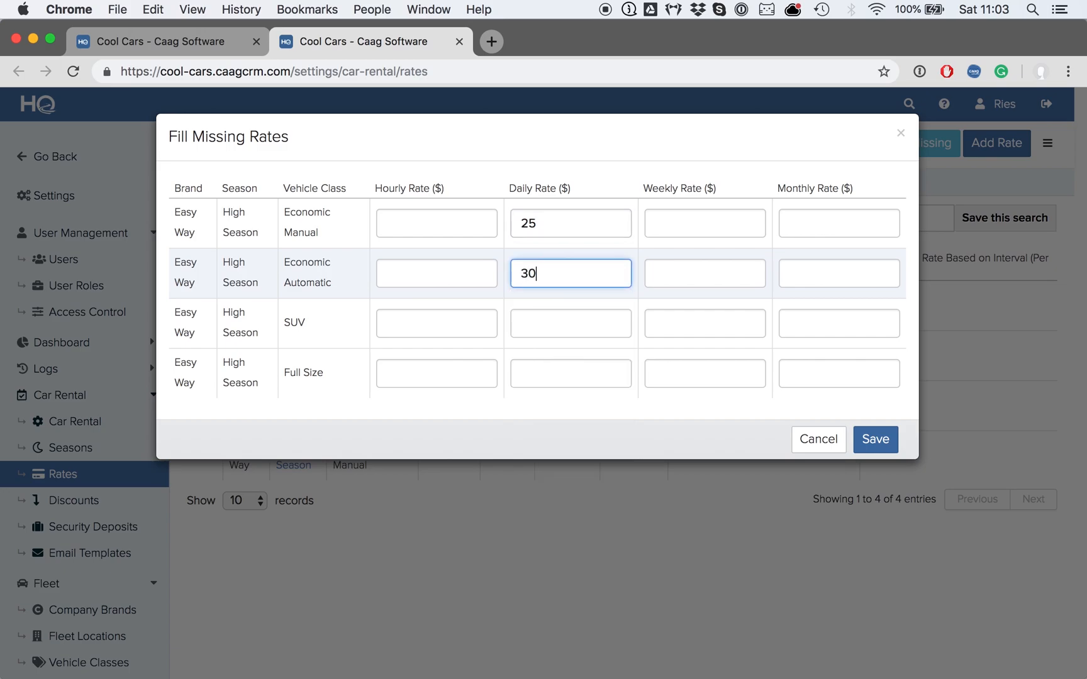
{"action": "left_click", "coordinate": [570, 324]}
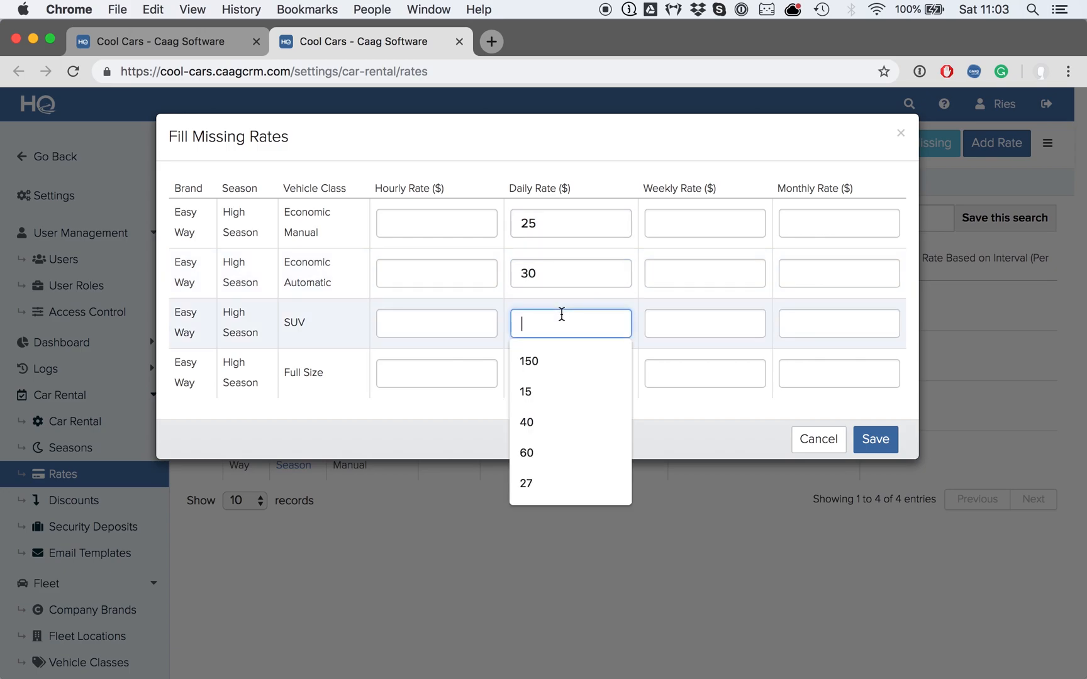
{"action": "type", "text": "45"}
{"action": "left_click", "coordinate": [570, 373]}
{"action": "type", "text": "50"}
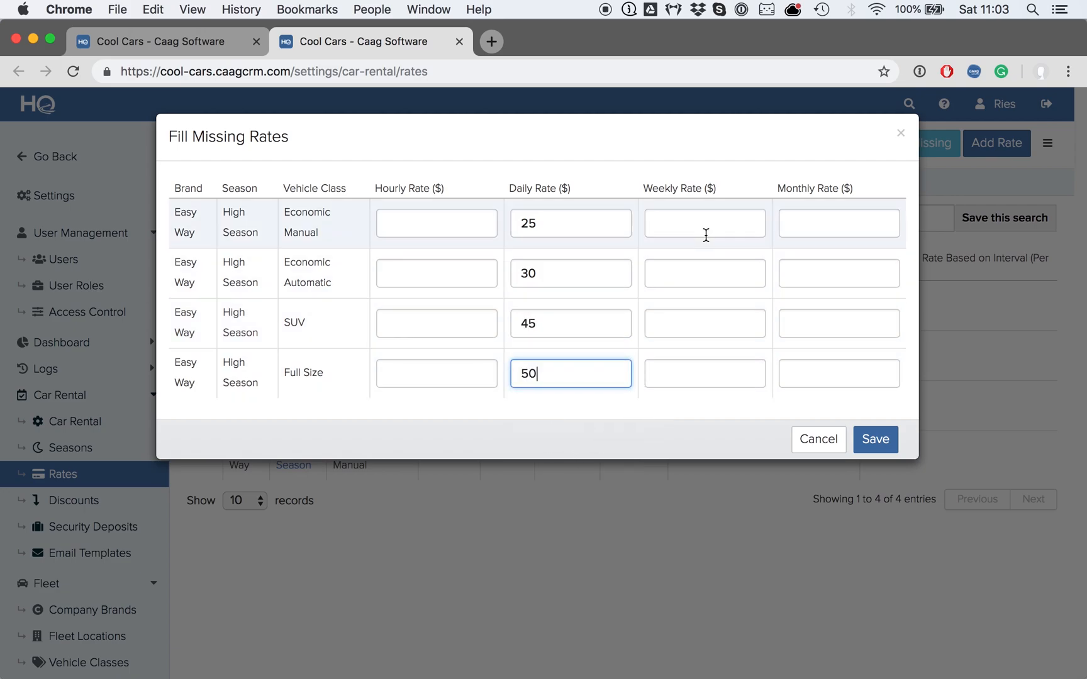
- Enter High Season weekly rates 150, 250 and 275 in the Fill Missing Rates dialog
{"action": "left_click", "coordinate": [703, 223]}
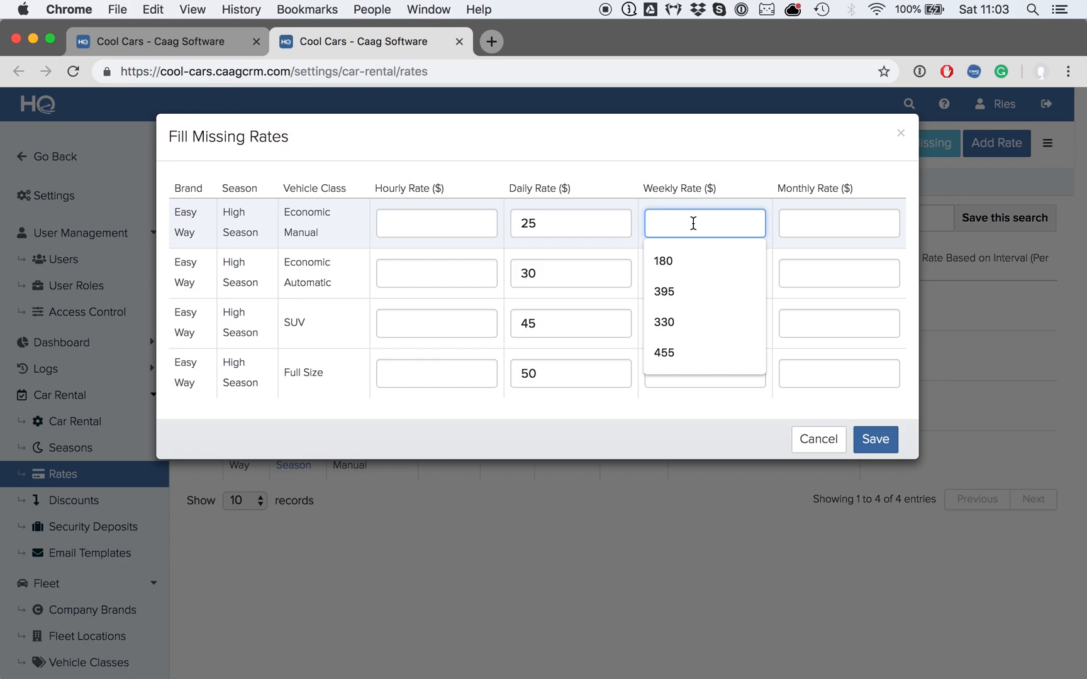
{"action": "type", "text": "150"}
{"action": "left_click", "coordinate": [705, 273]}
{"action": "type", "text": "180"}
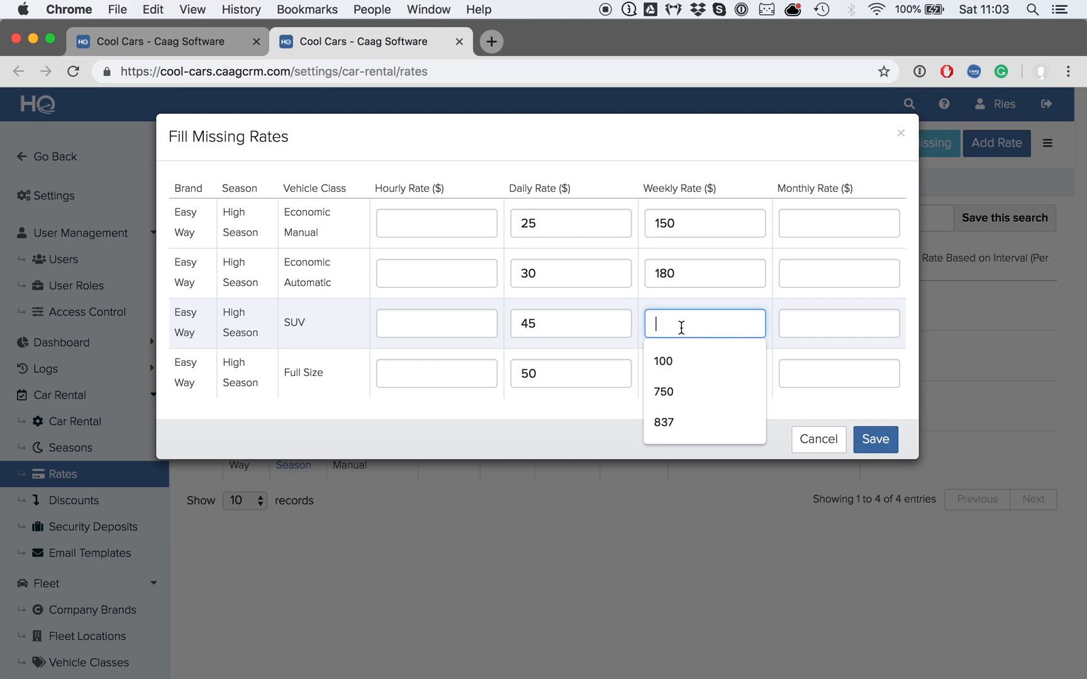
{"action": "type", "text": "250"}
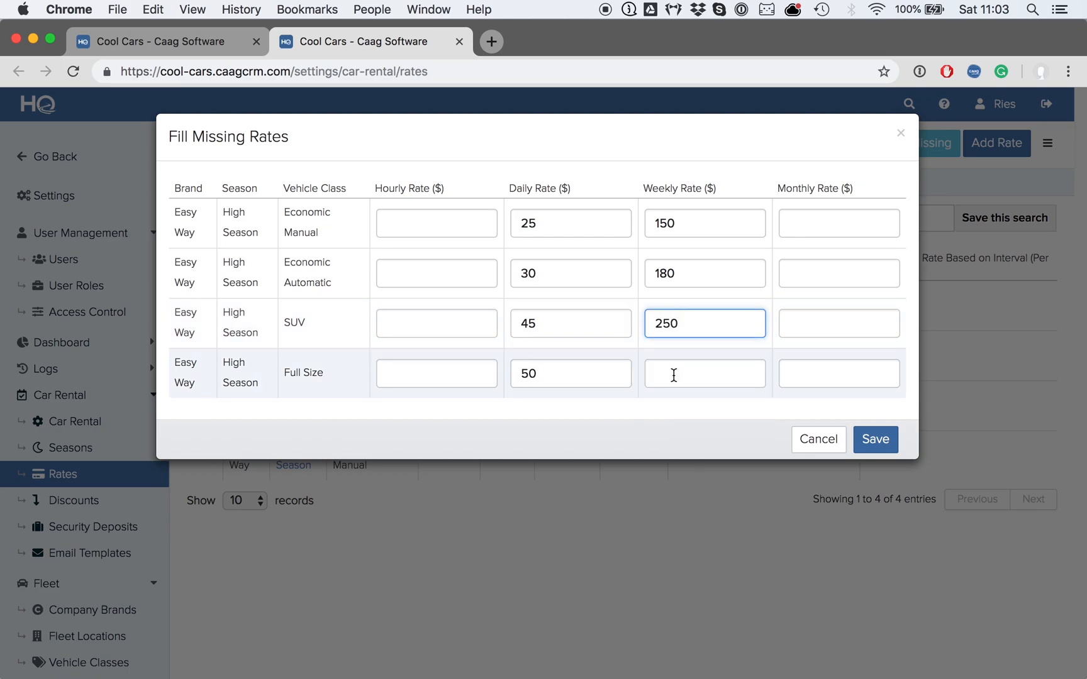
{"action": "type", "text": "27"}
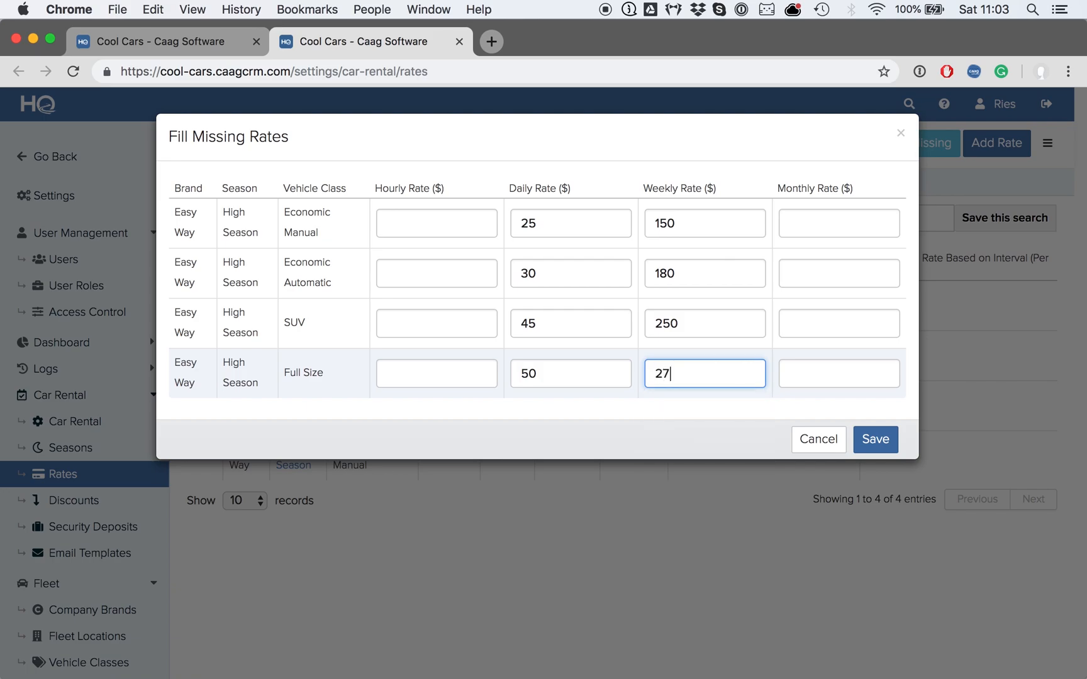
{"action": "type", "text": "5"}
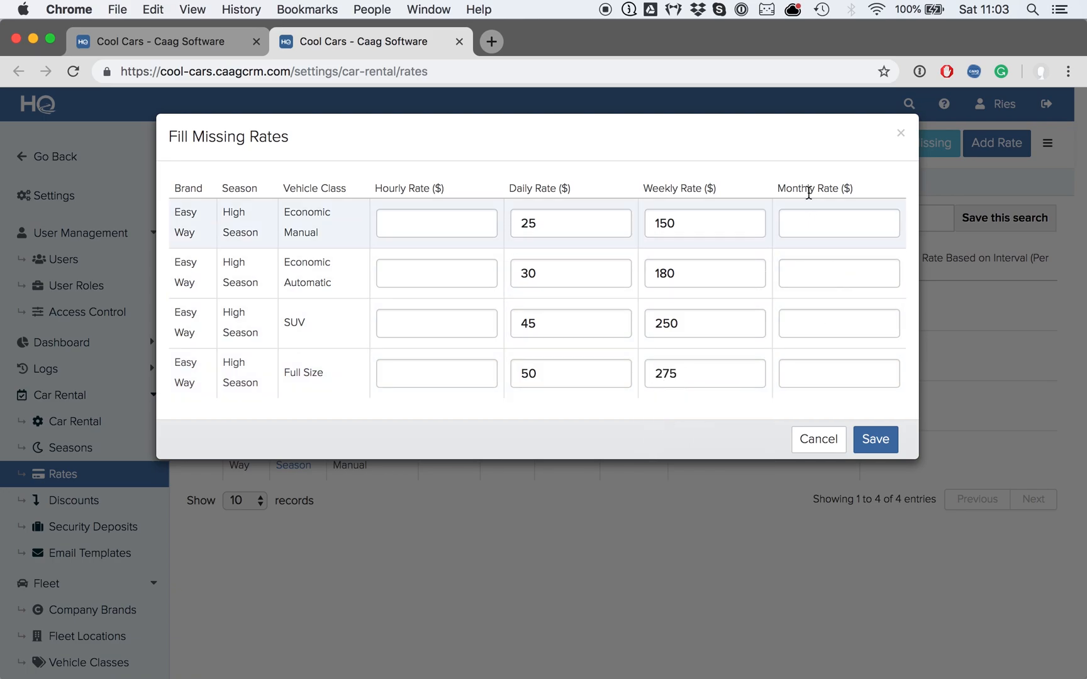
{"action": "mouse_move", "coordinate": [875, 439]}
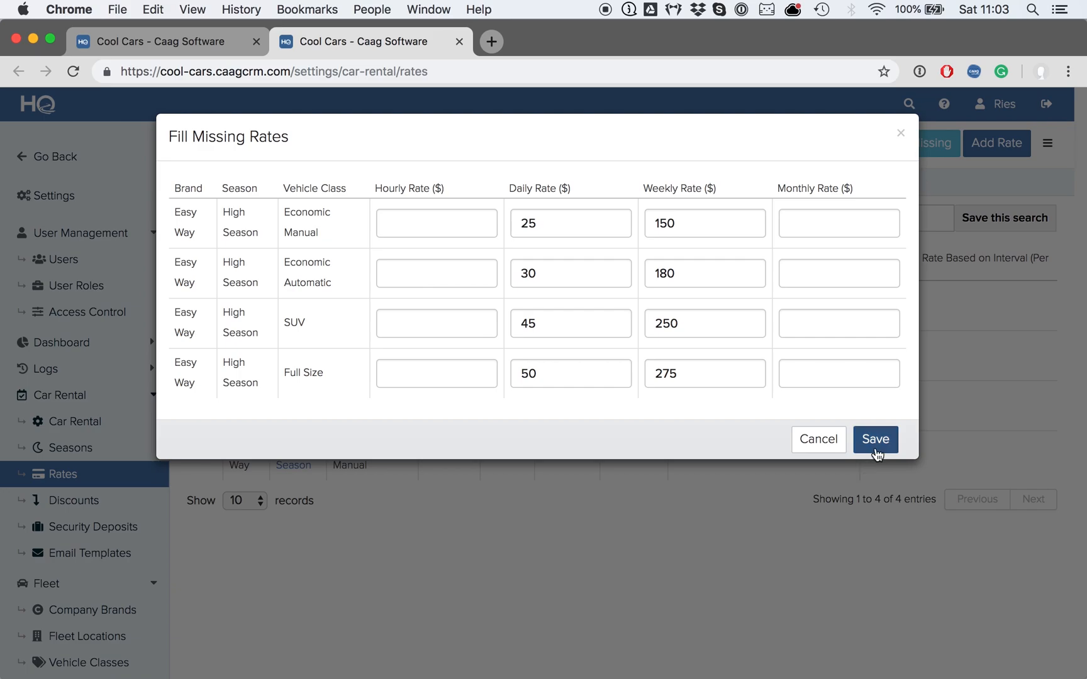
{"action": "left_click", "coordinate": [874, 439]}
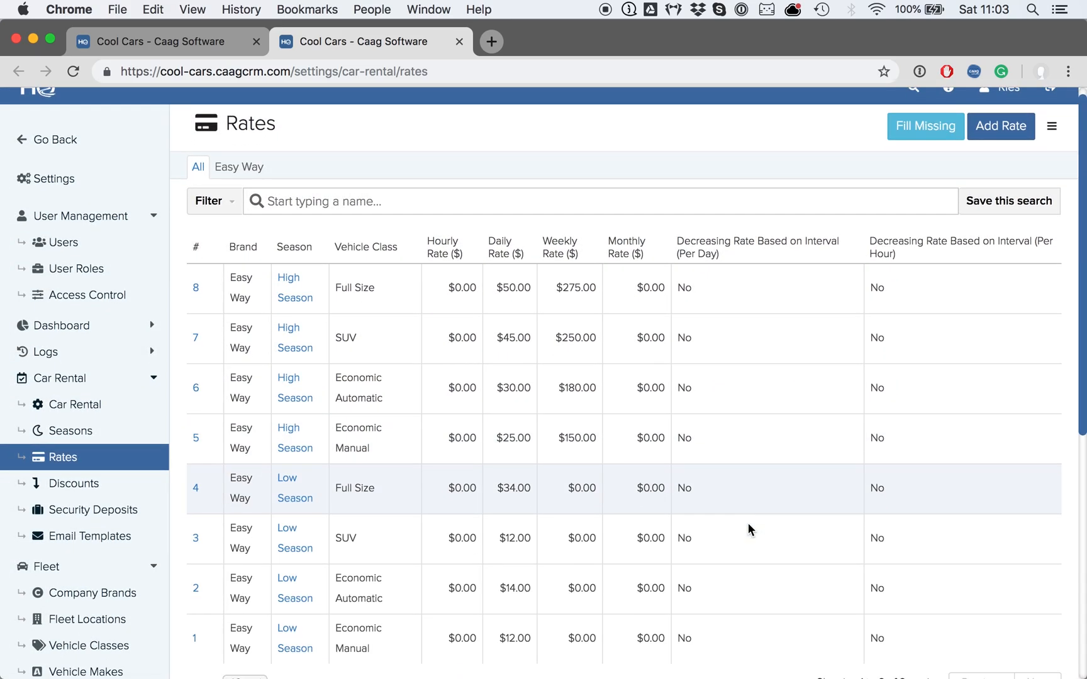
{"action": "scroll", "scroll_direction": "down", "scroll_amount": 3}
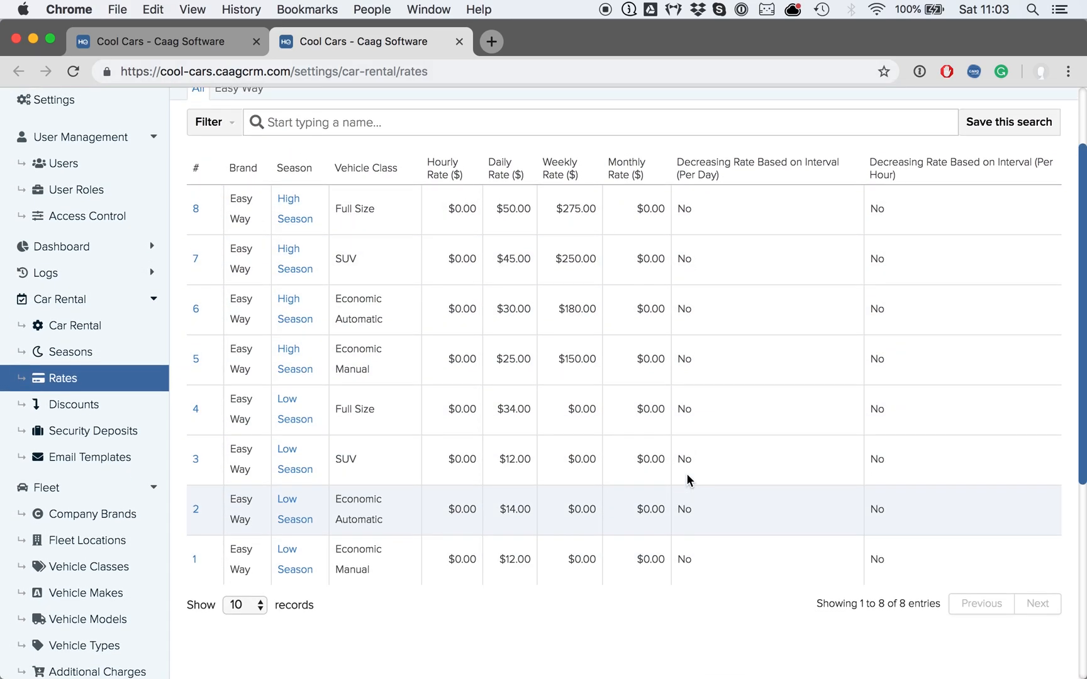
{"action": "scroll", "scroll_direction": "up", "scroll_amount": 3}
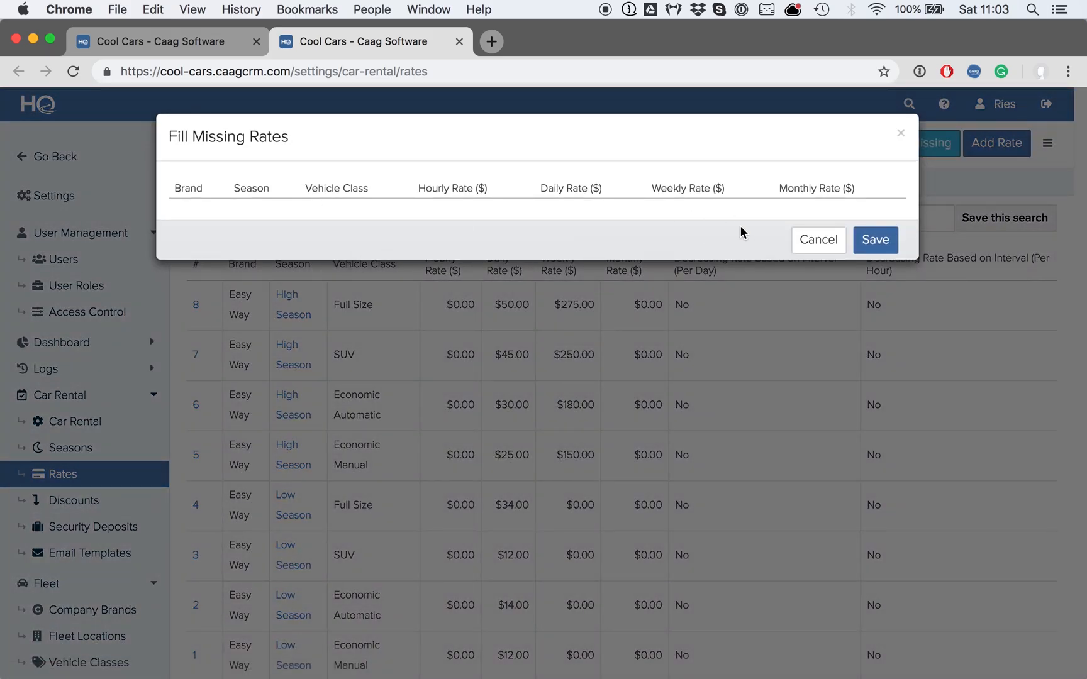
{"action": "left_click", "coordinate": [818, 241]}
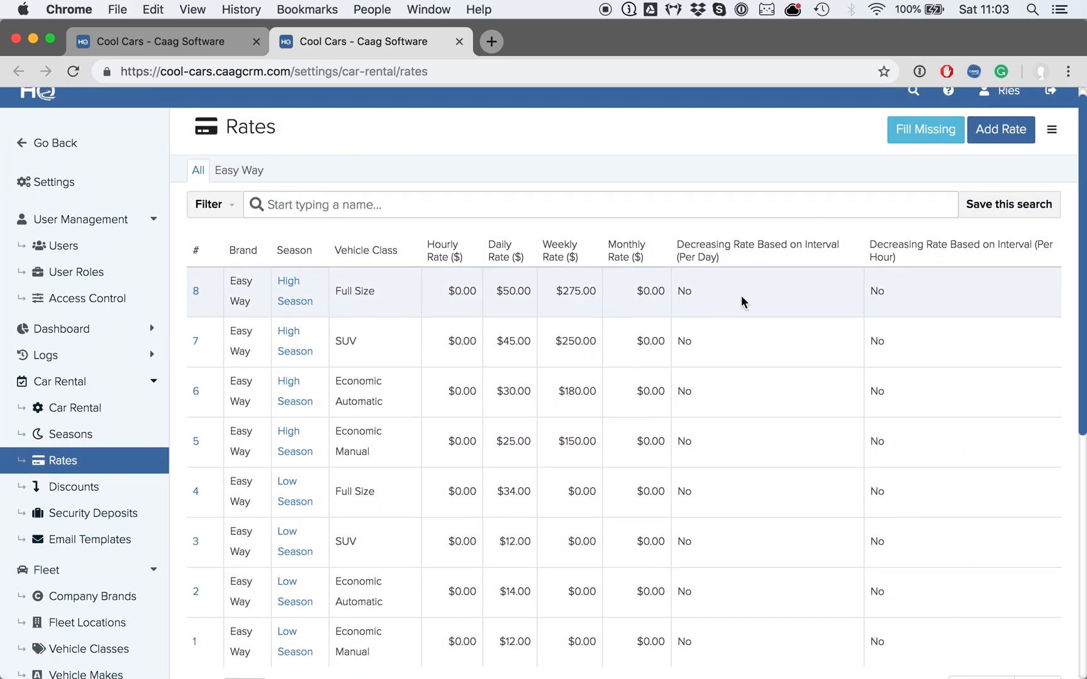
{"action": "scroll", "scroll_direction": "down", "scroll_amount": 3}
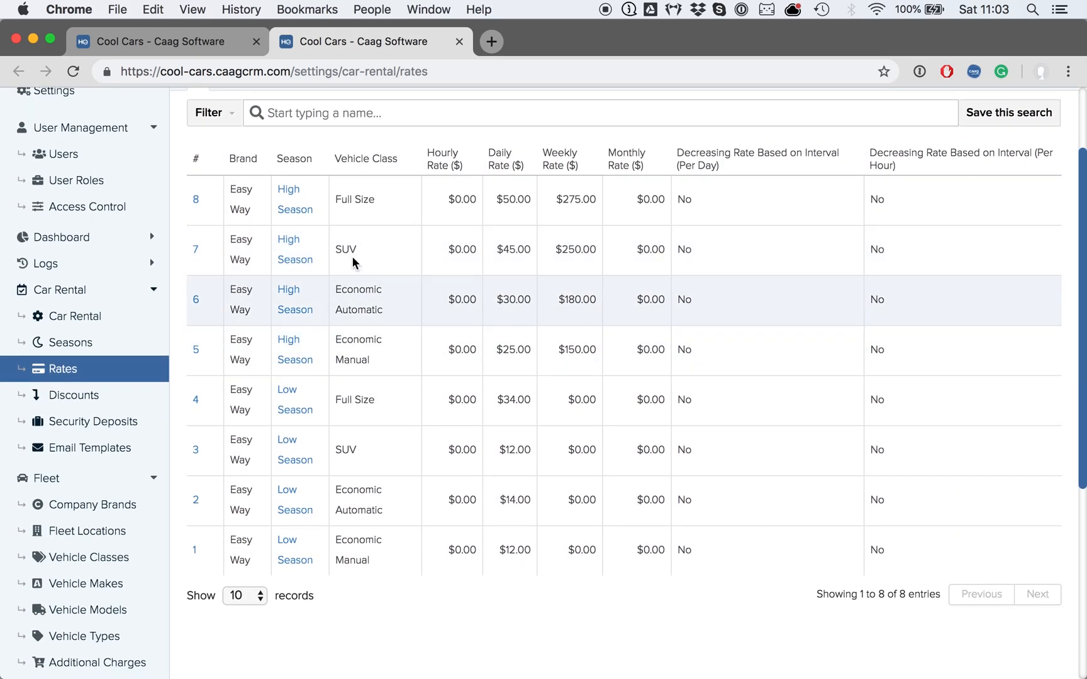
{"action": "mouse_move", "coordinate": [290, 225]}
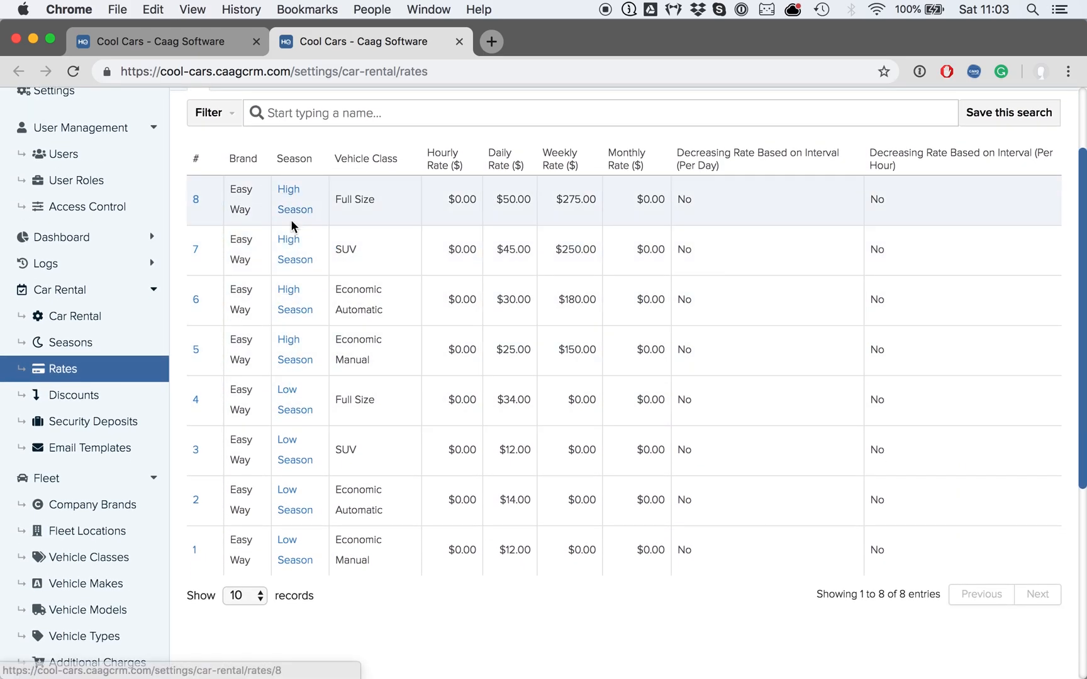
{"action": "mouse_move", "coordinate": [290, 449]}
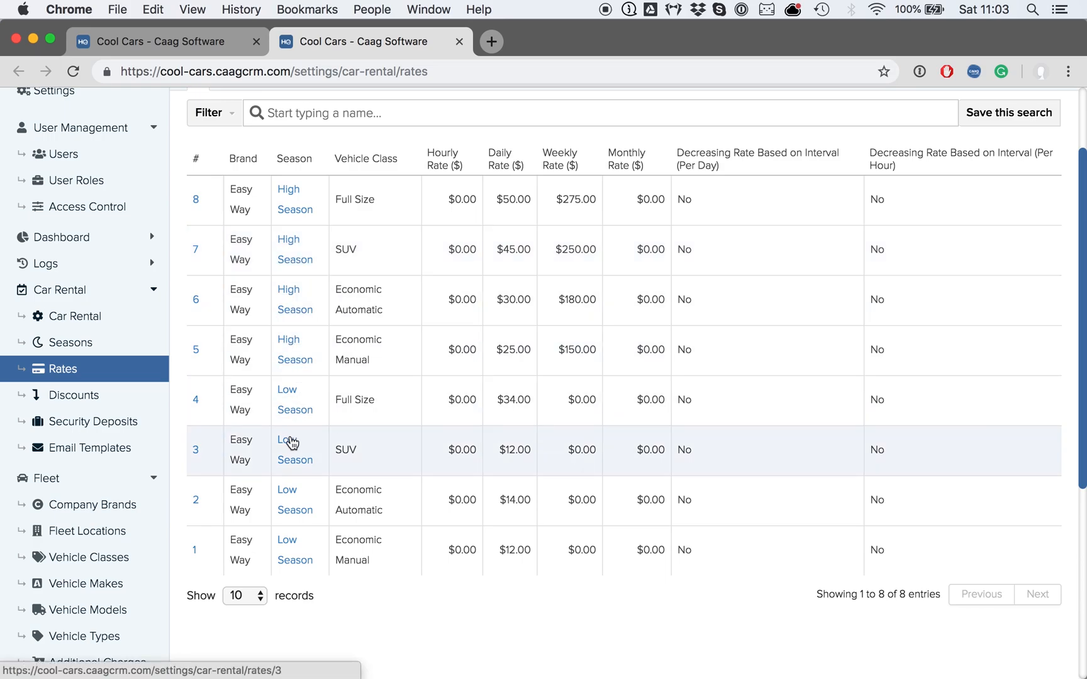
- Edit the Low Season SUV rate, keeping its daily rate at 38
{"action": "left_click", "coordinate": [295, 449]}
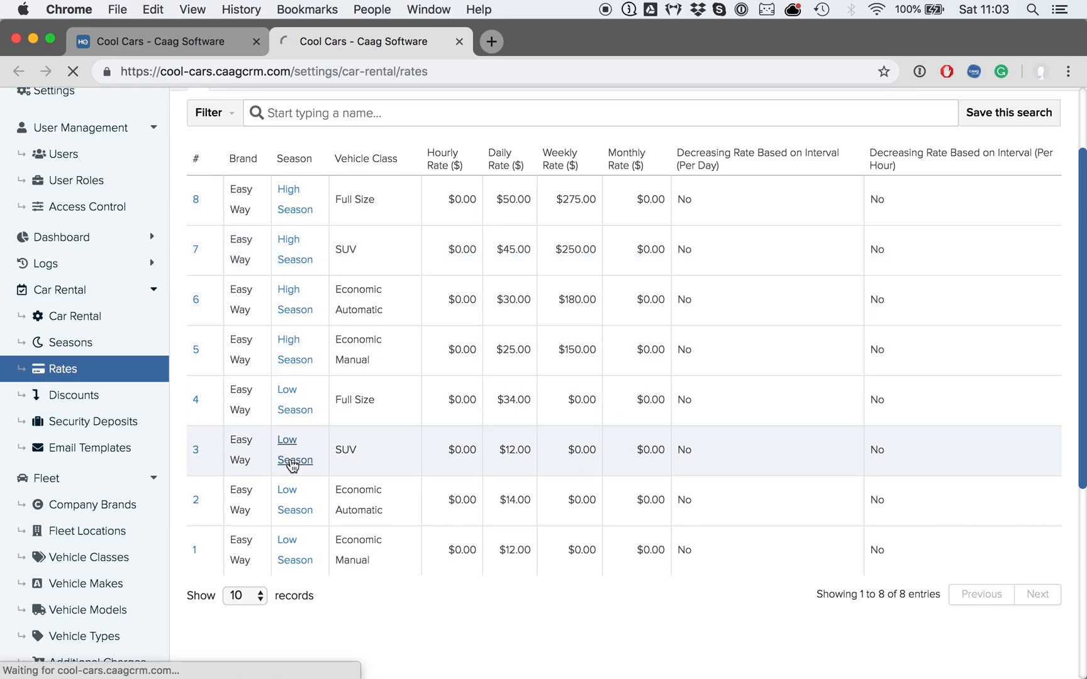
{"action": "left_click", "coordinate": [294, 450]}
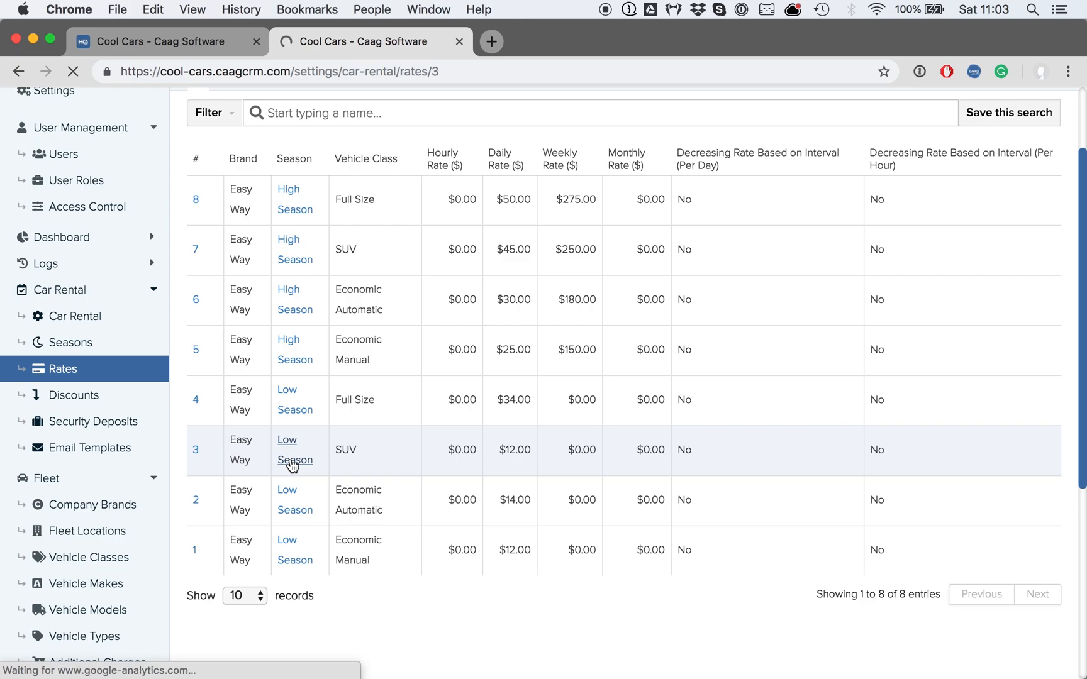
{"action": "left_click", "coordinate": [294, 451]}
{"action": "type", "text": "38"}
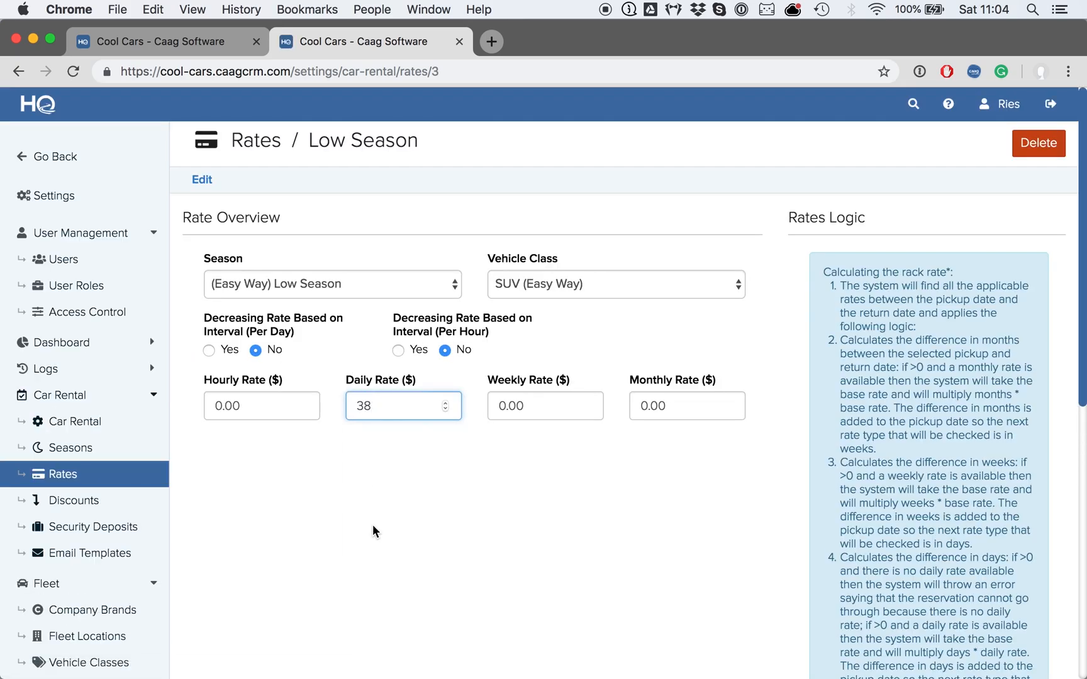
{"action": "left_click", "coordinate": [544, 405]}
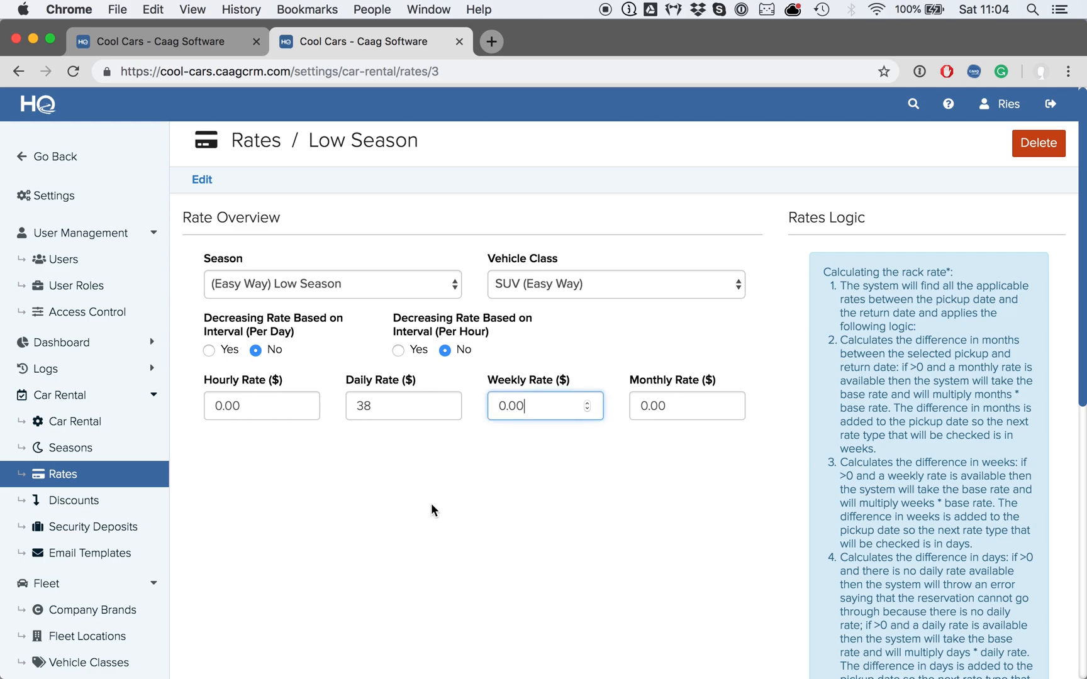
- Save the Low Season SUV rate and return to the Rates list showing eight rates
{"action": "scroll", "scroll_direction": "down", "scroll_amount": 3}
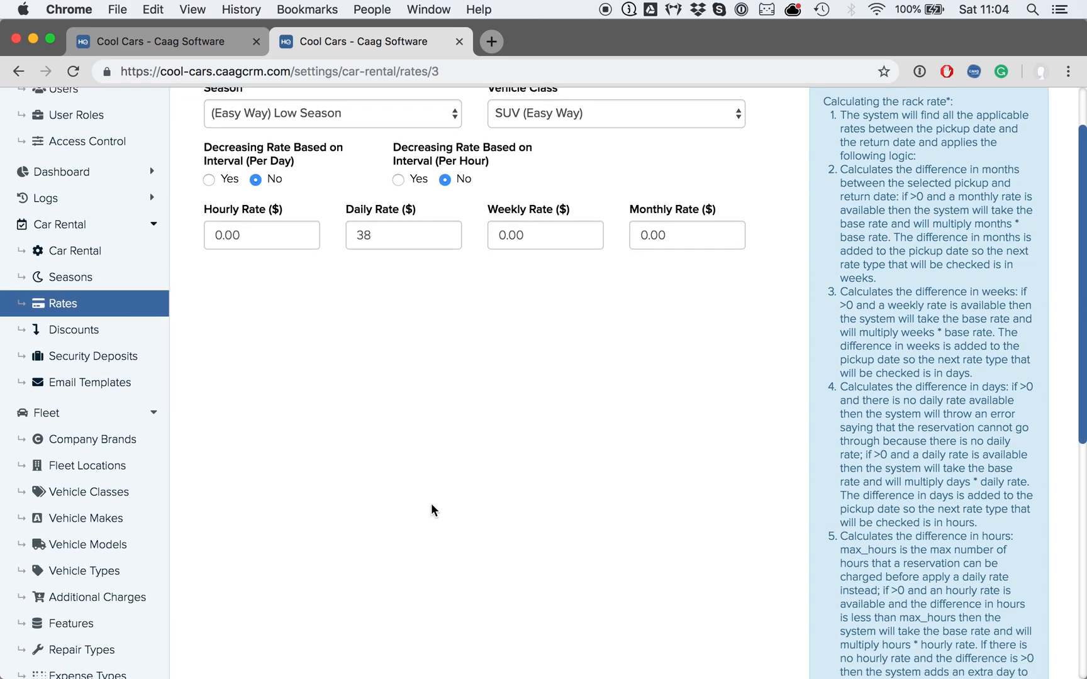
{"action": "left_click", "coordinate": [204, 656]}
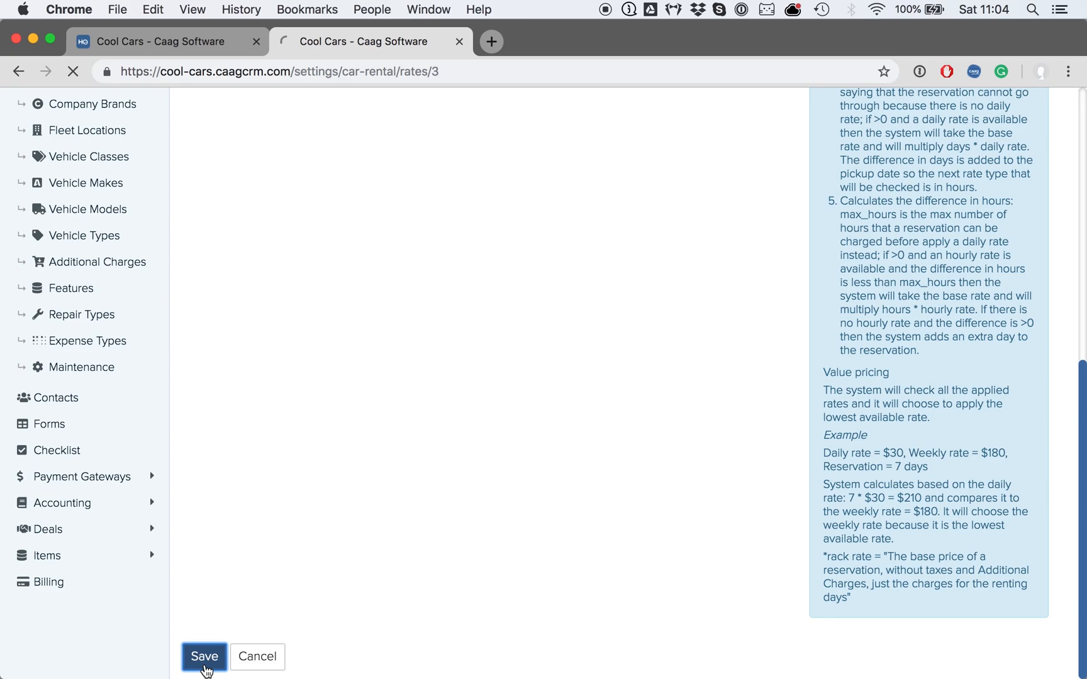
{"action": "left_click", "coordinate": [204, 656]}
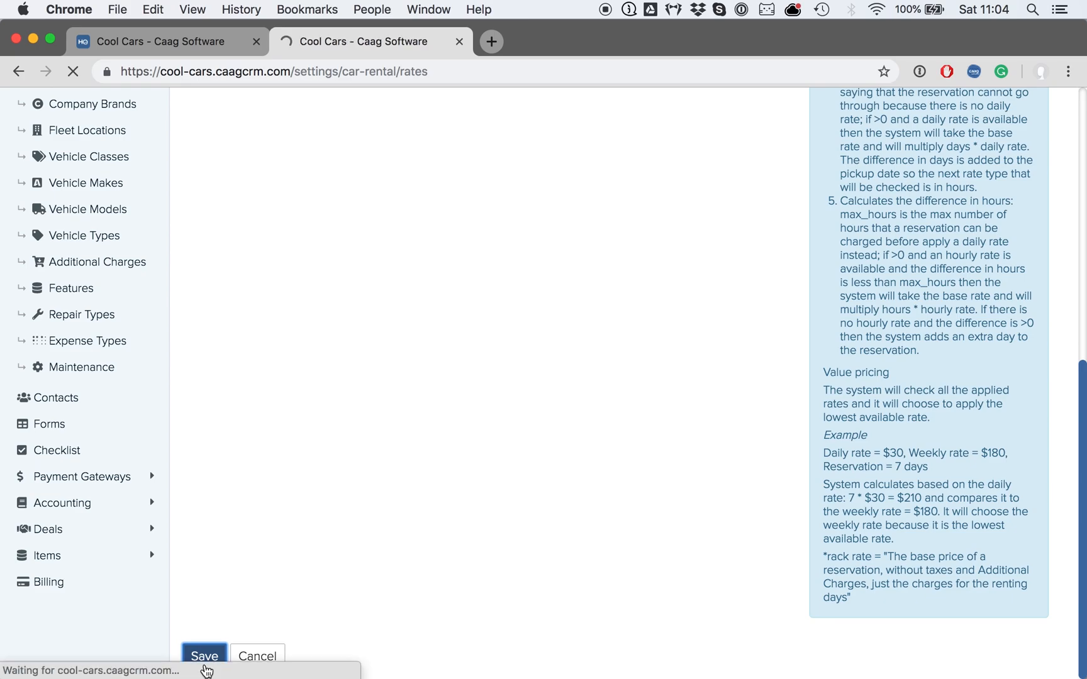
{"action": "left_click", "coordinate": [204, 655]}
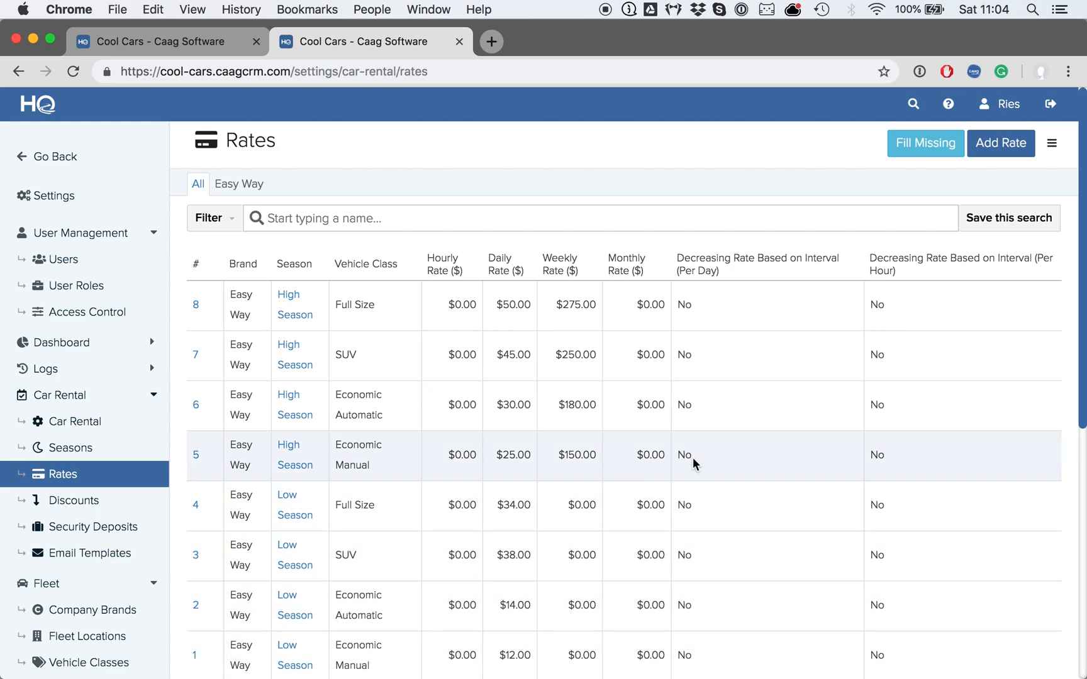
{"action": "scroll", "scroll_direction": "down", "scroll_amount": 3}
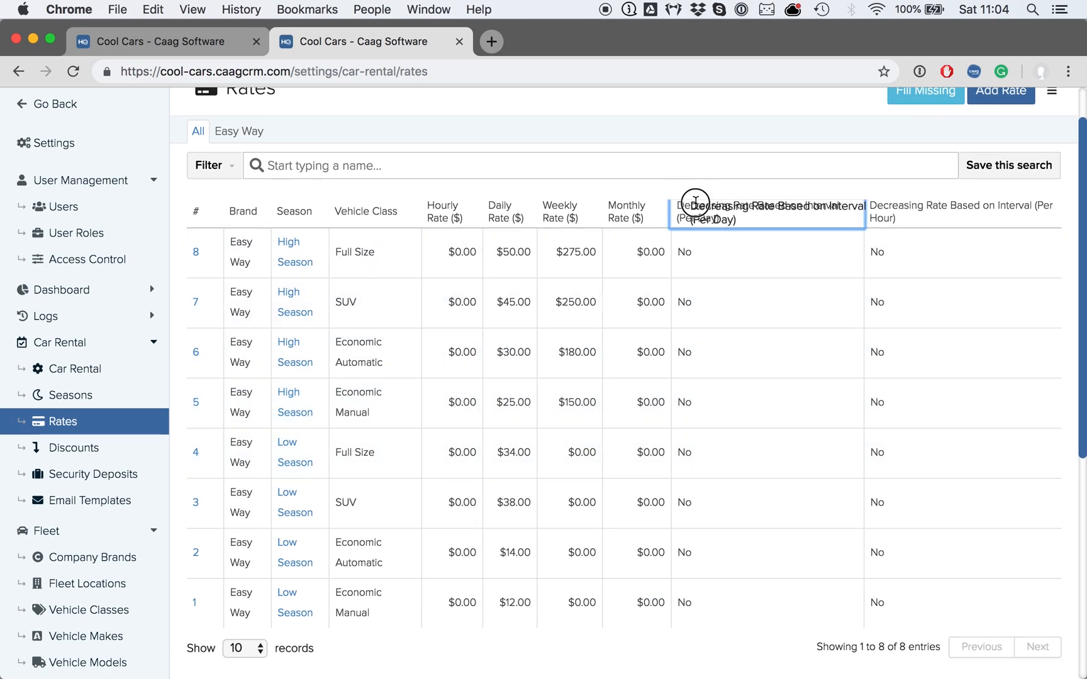
{"action": "mouse_move", "coordinate": [811, 224]}
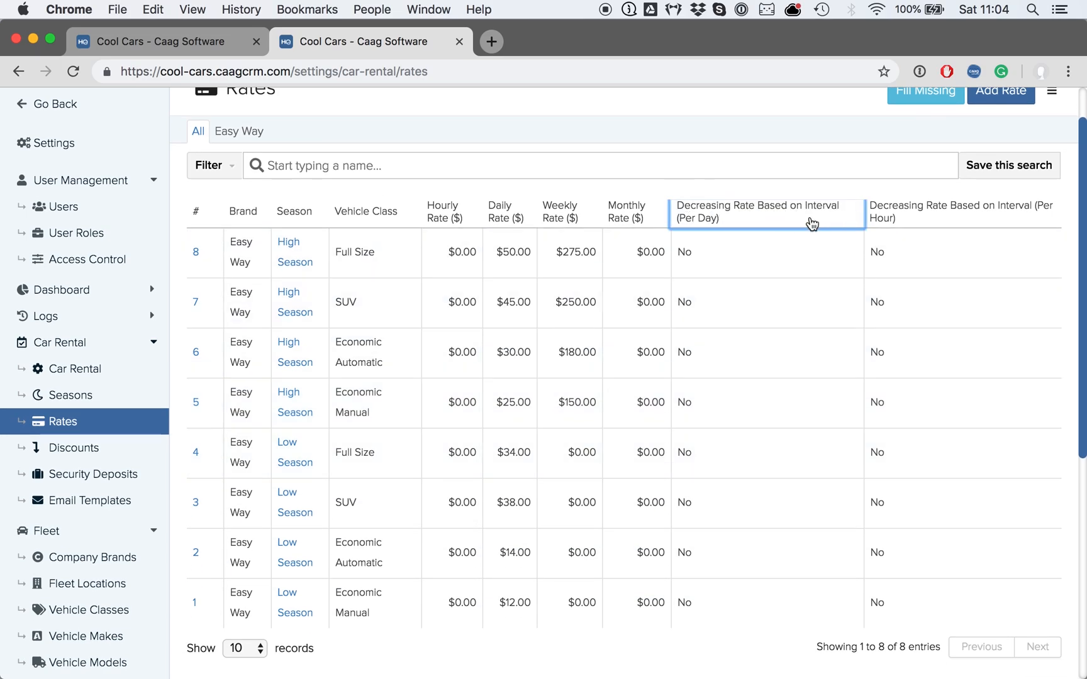
{"action": "scroll", "scroll_direction": "up", "scroll_amount": 3}
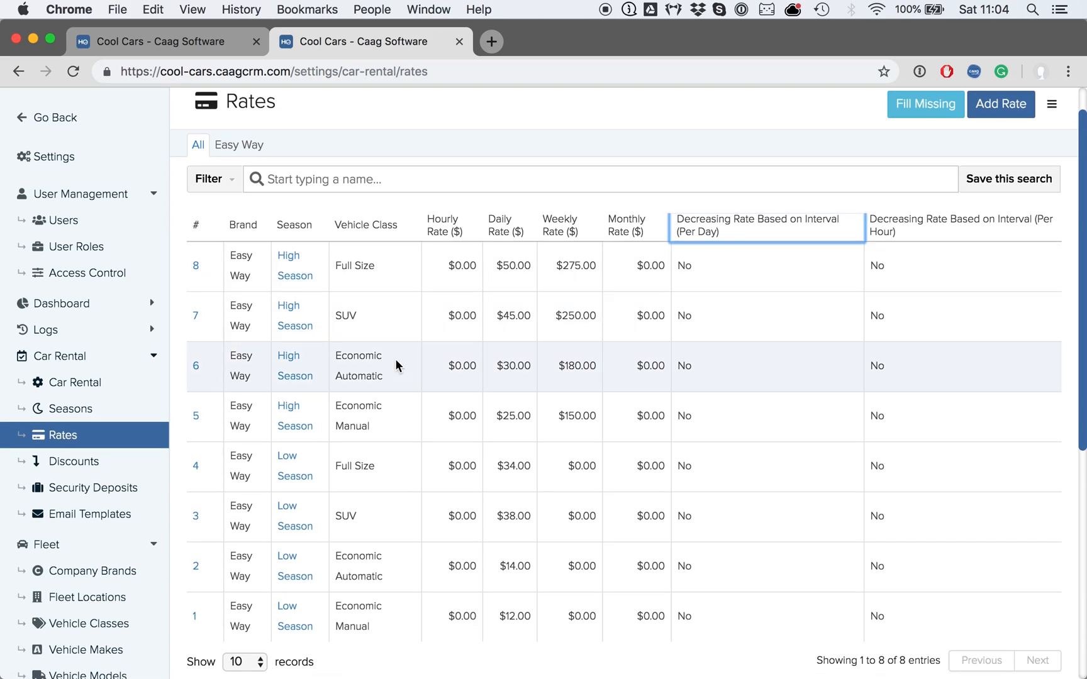
{"action": "mouse_move", "coordinate": [301, 299]}
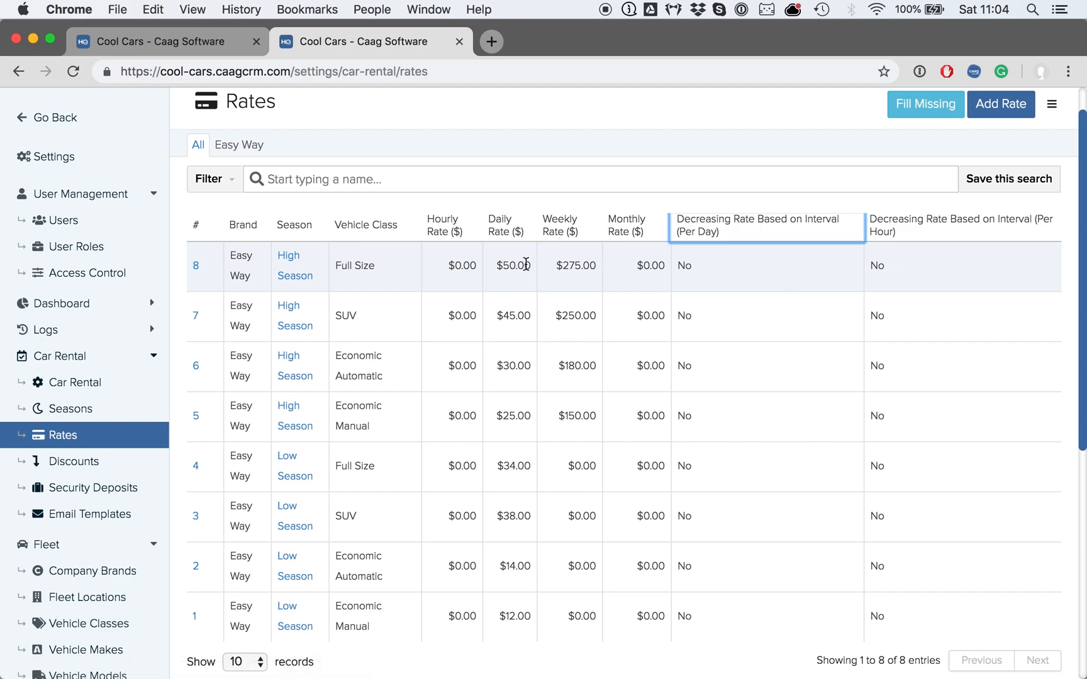
- Edit the High Season Full Size rate and set Decreasing Rate Based on Interval (Per Day) to Yes
{"action": "left_click", "coordinate": [294, 265]}
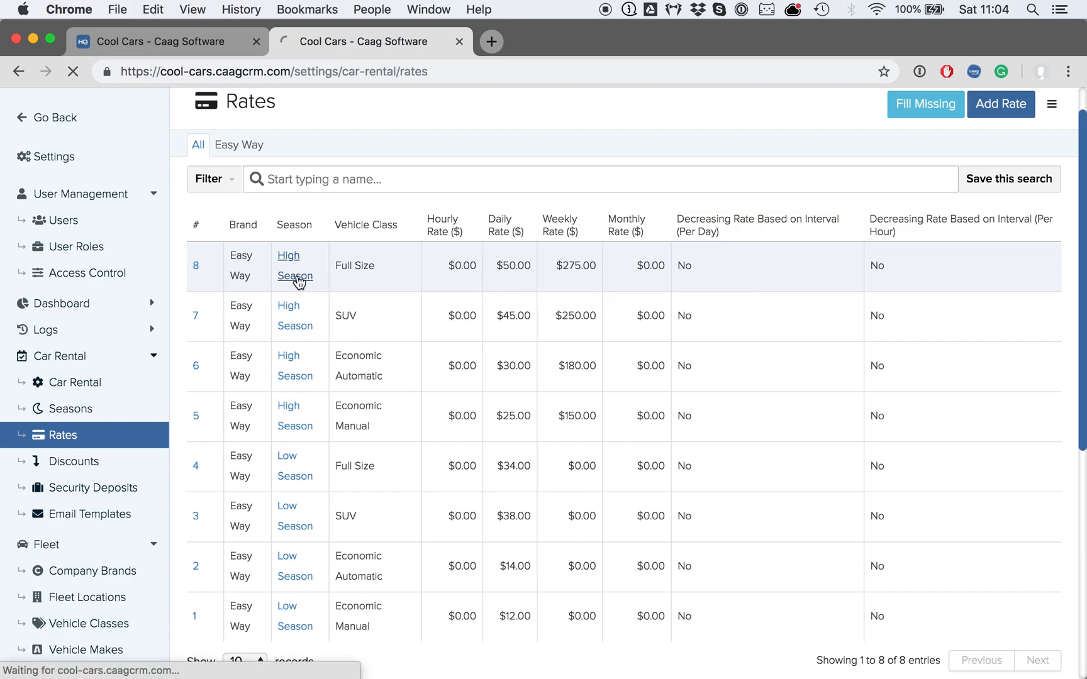
{"action": "left_click", "coordinate": [294, 267]}
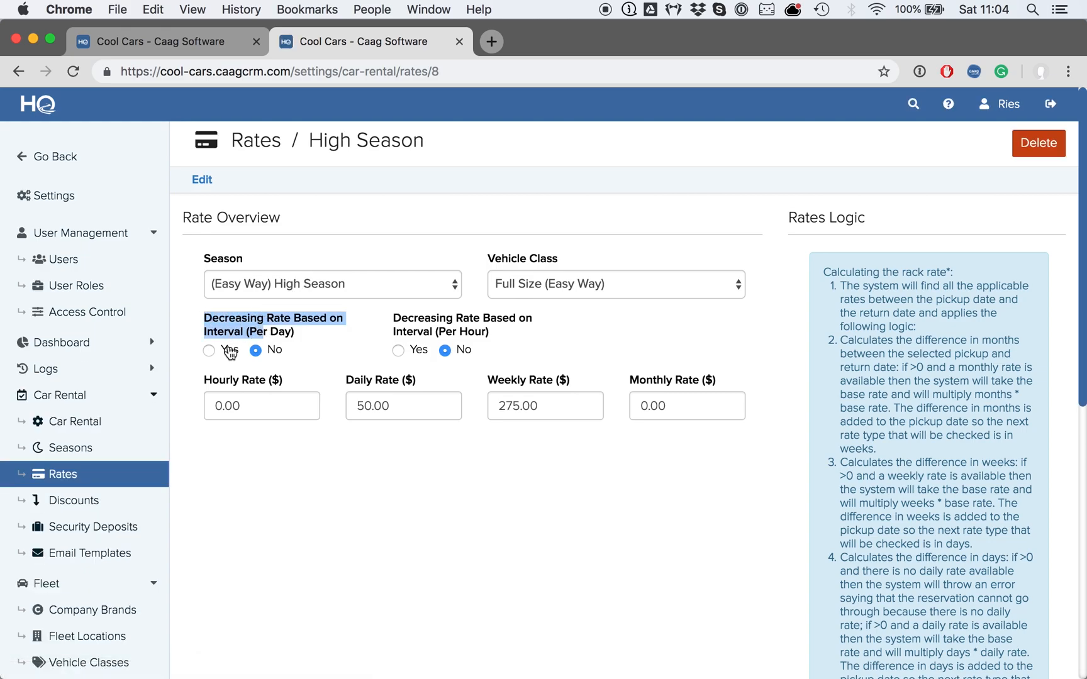
{"action": "left_click", "coordinate": [209, 350]}
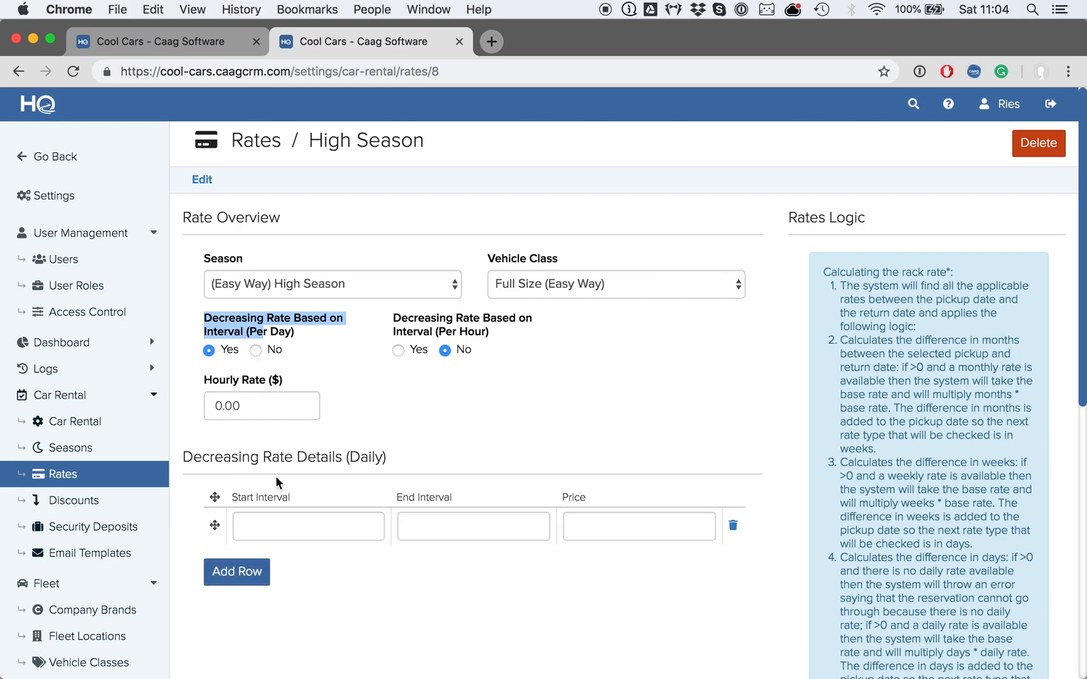
{"action": "scroll", "scroll_direction": "down", "scroll_amount": 3}
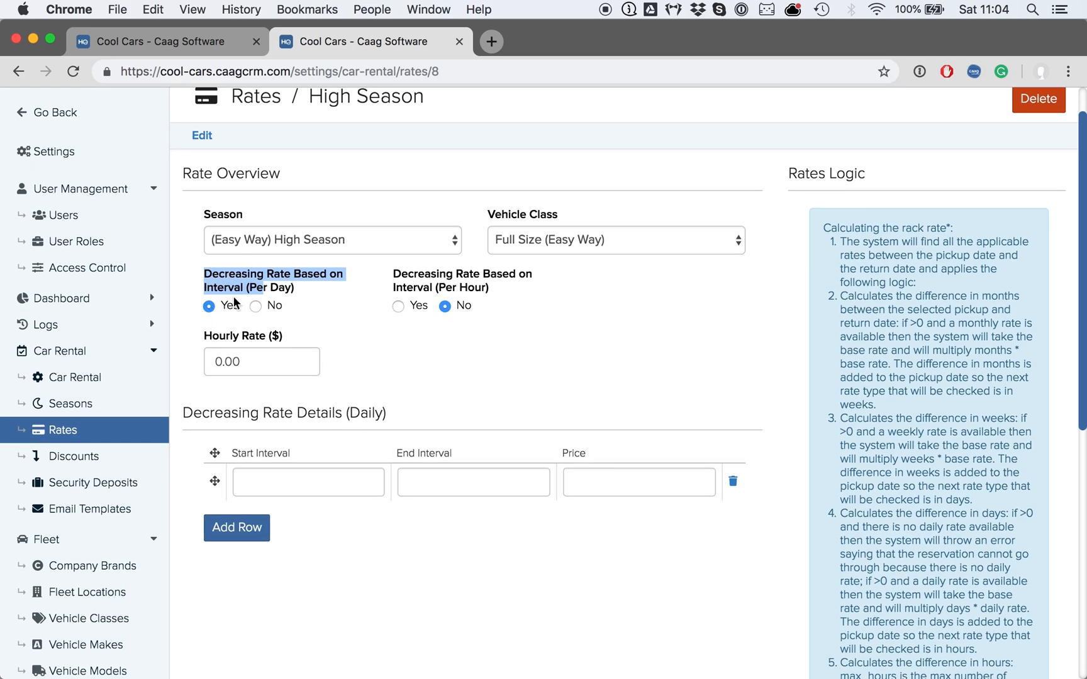
{"action": "mouse_move", "coordinate": [360, 407]}
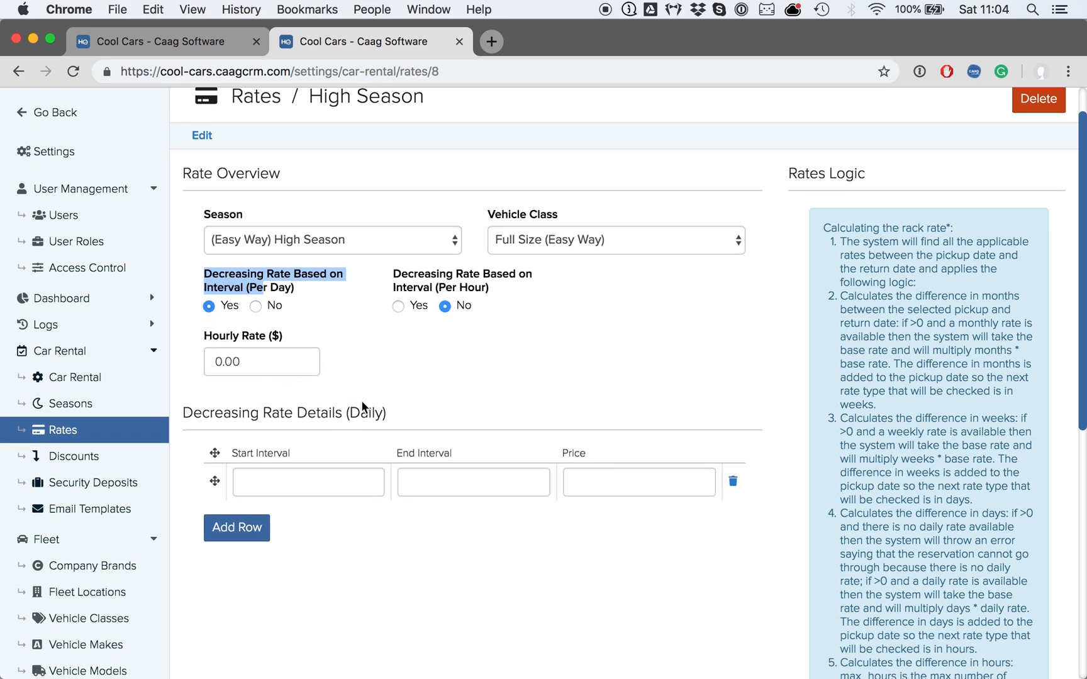
{"action": "mouse_move", "coordinate": [492, 386]}
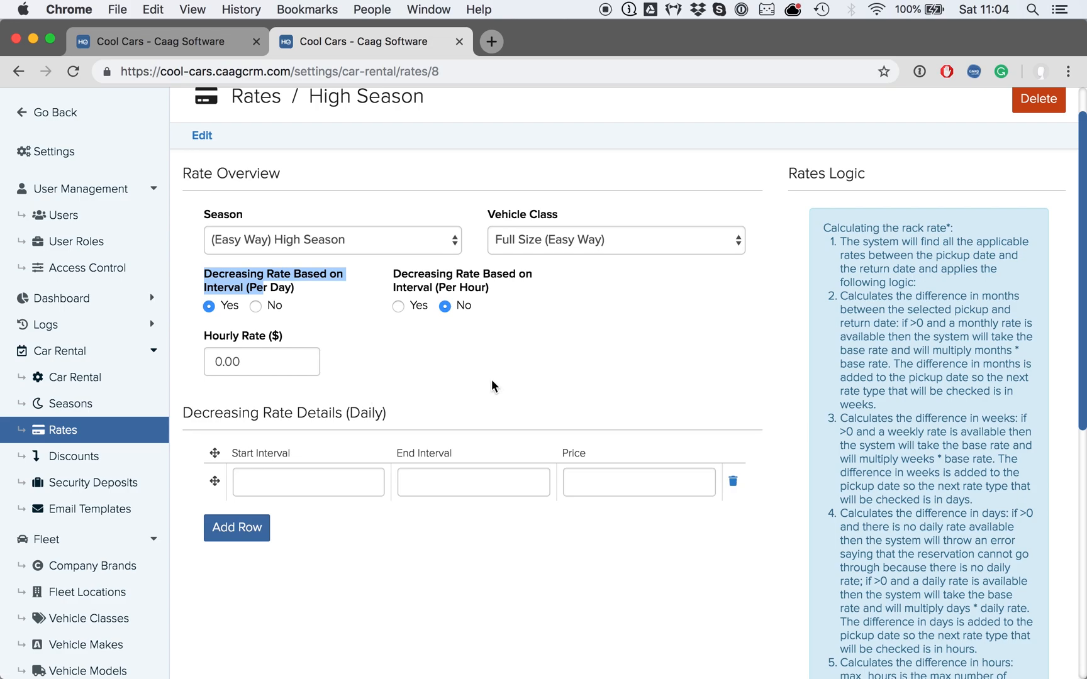
{"action": "scroll", "scroll_direction": "down", "scroll_amount": 3}
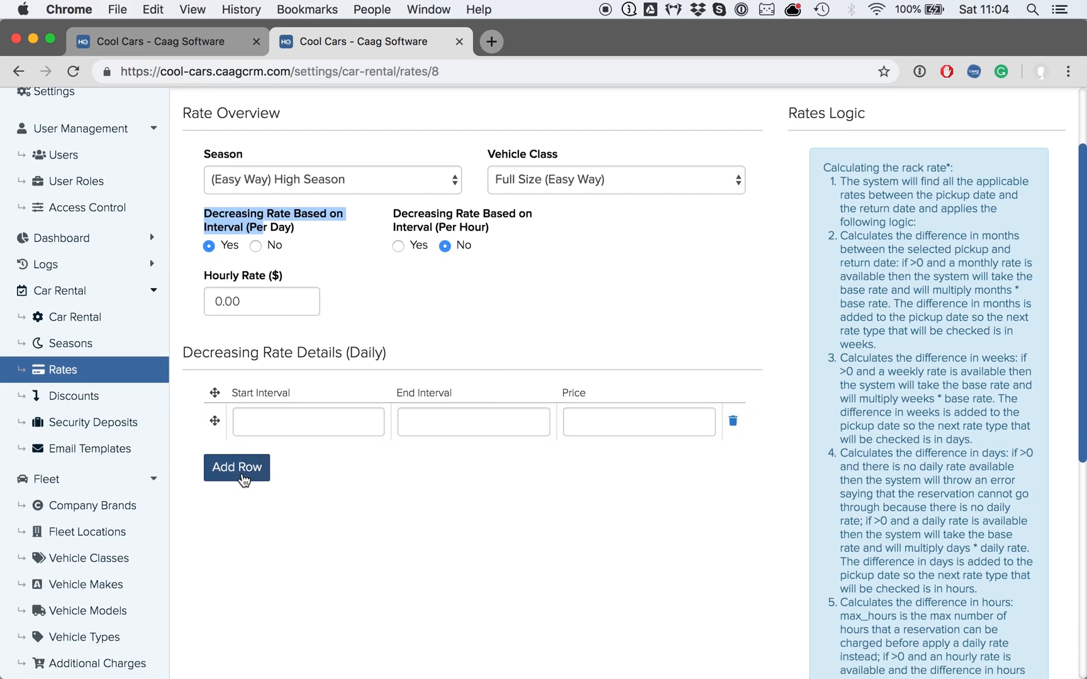
- Fill the first three daily intervals: 1–3 days at 35, 4–7 at 32, 7–14 at 30
{"action": "left_click", "coordinate": [235, 466]}
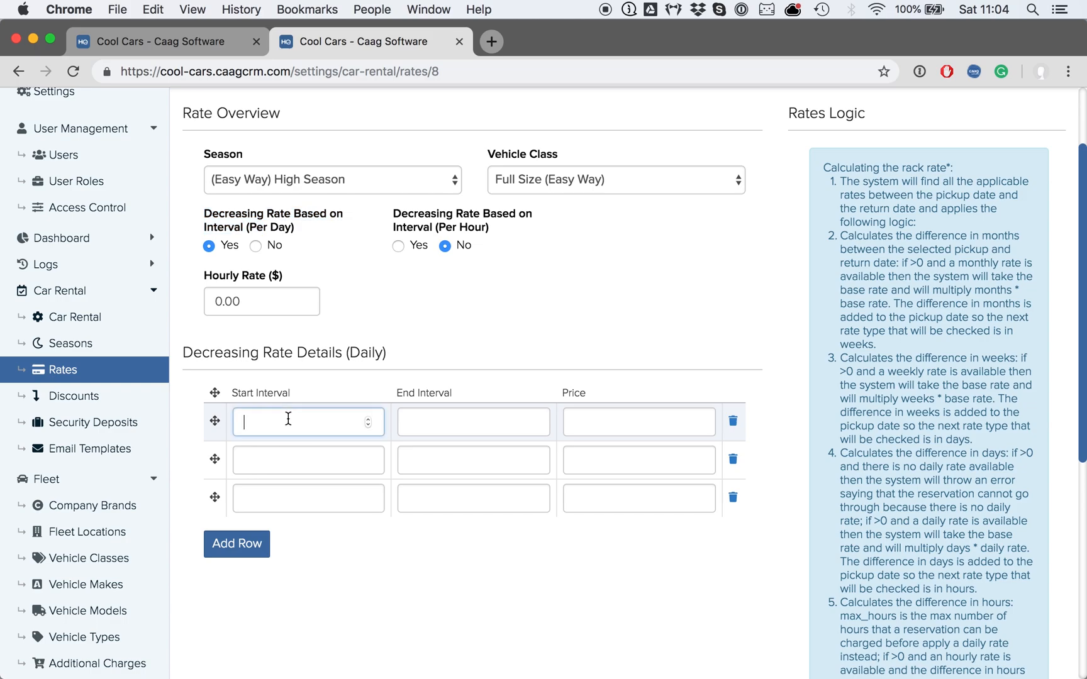
{"action": "mouse_move", "coordinate": [356, 424]}
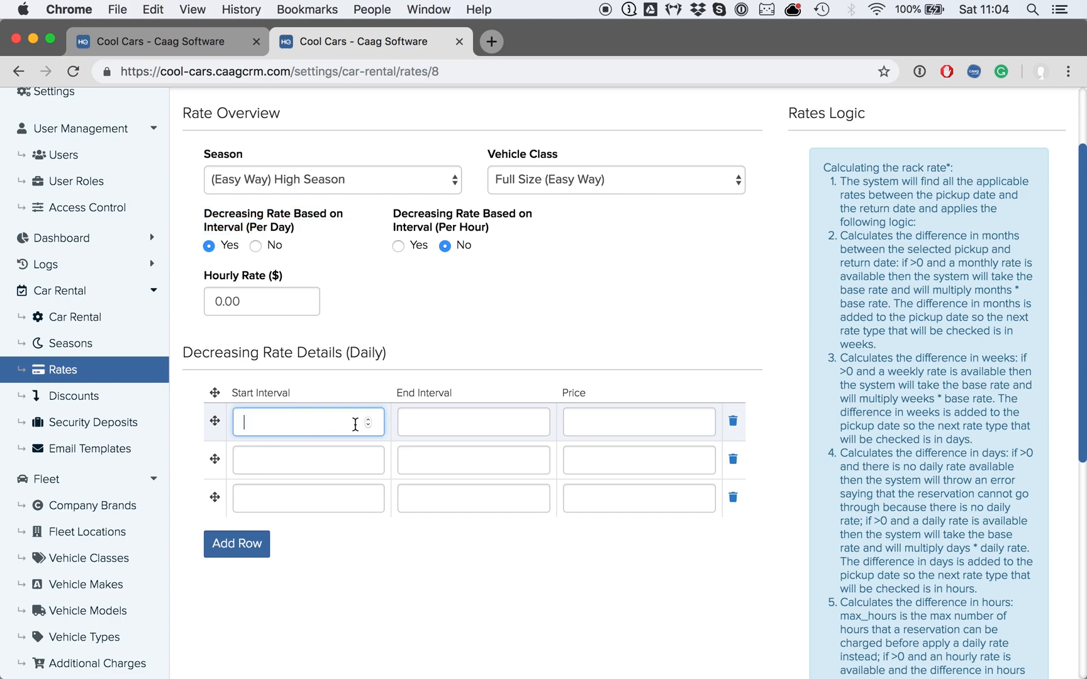
{"action": "type", "text": "3"}
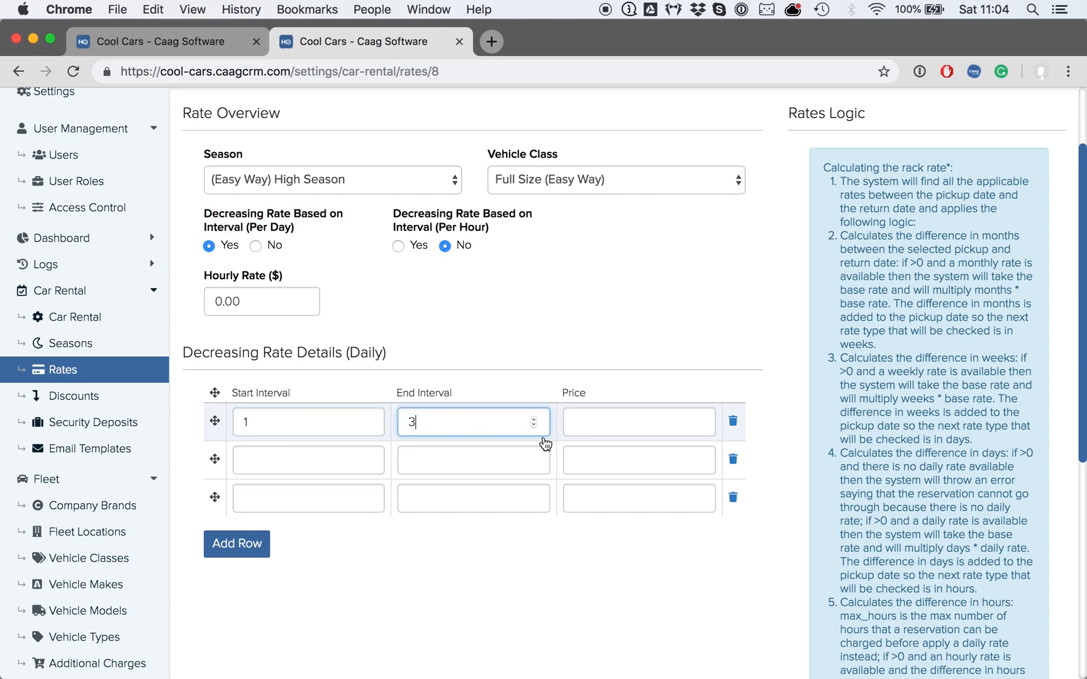
{"action": "type", "text": "35"}
{"action": "left_click", "coordinate": [308, 459]}
{"action": "type", "text": "4"}
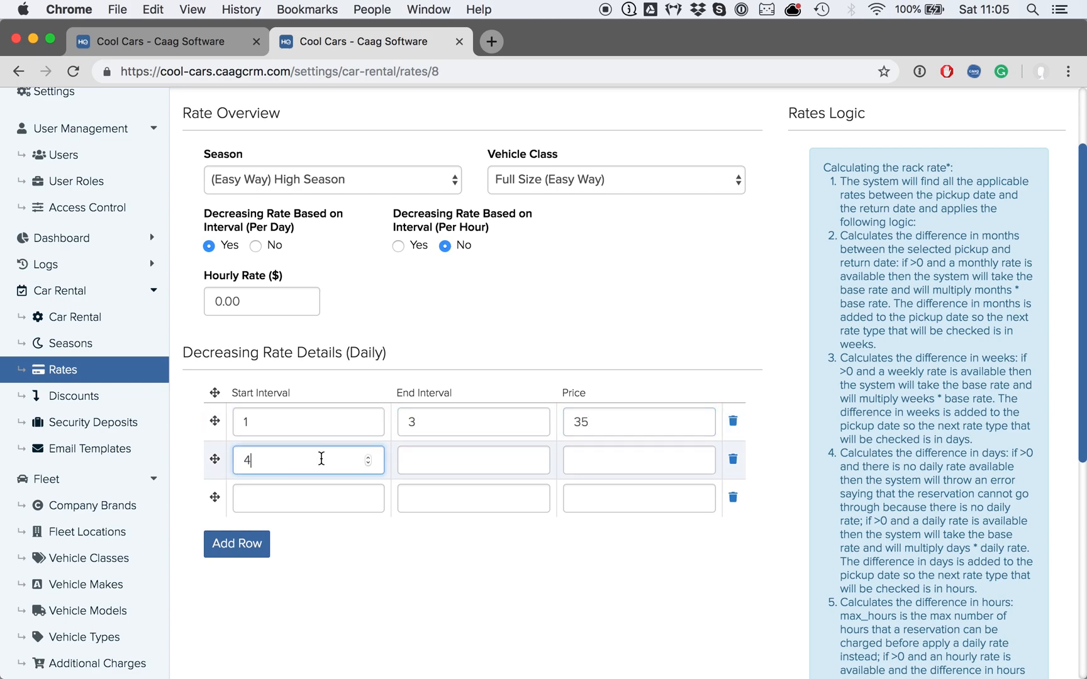
{"action": "left_click", "coordinate": [473, 459]}
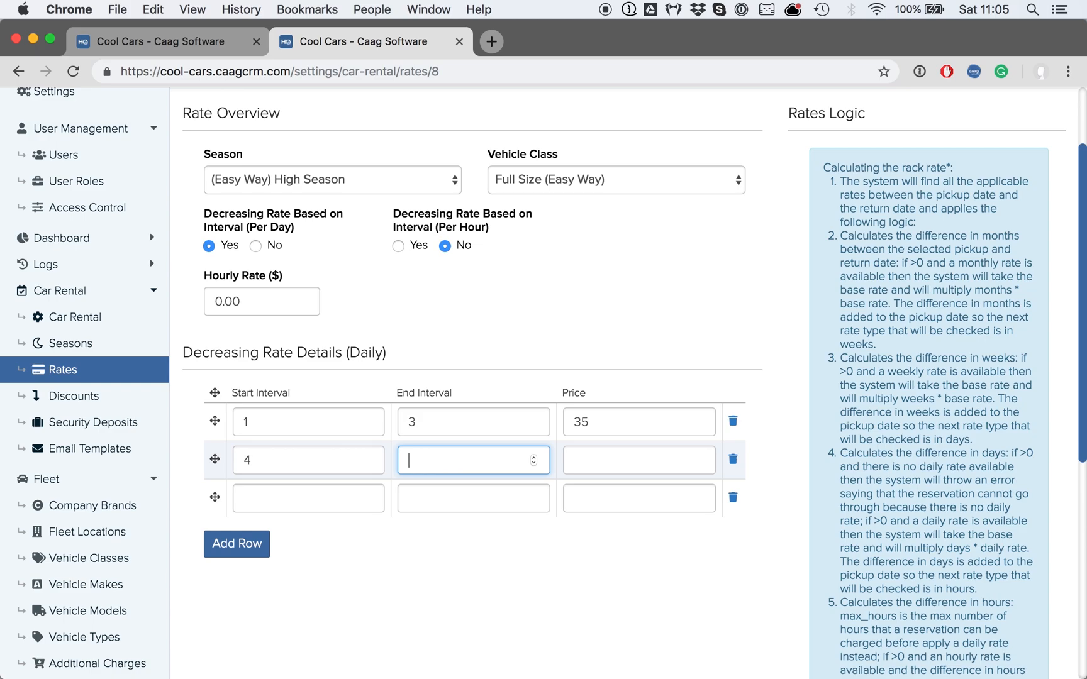
{"action": "type", "text": "7"}
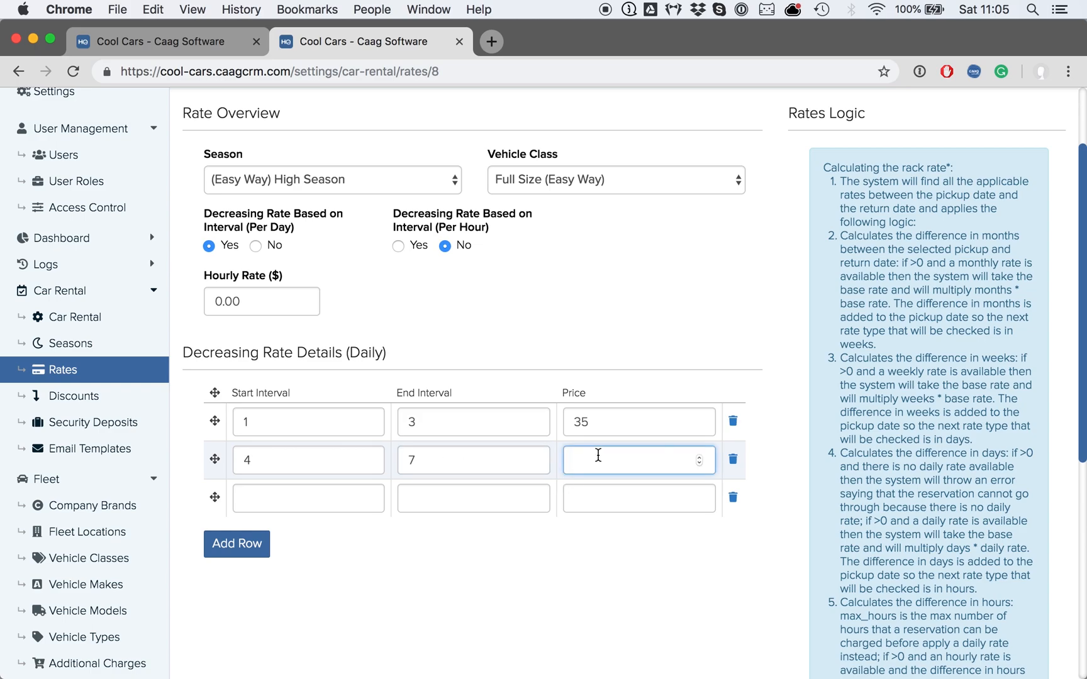
{"action": "type", "text": "32"}
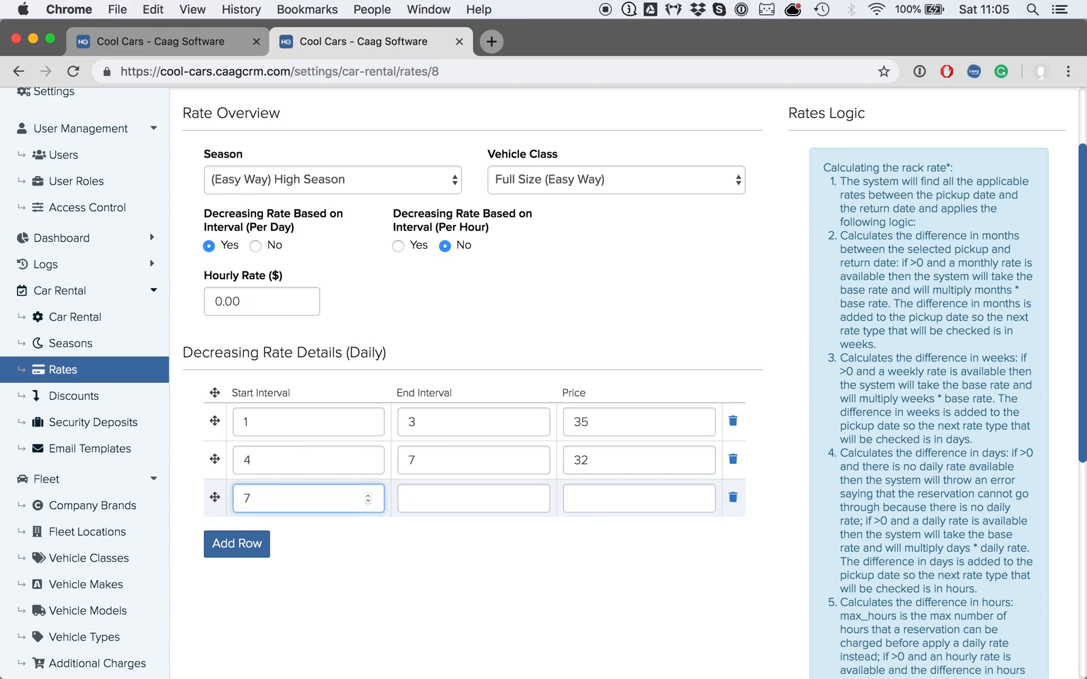
{"action": "left_click", "coordinate": [473, 498]}
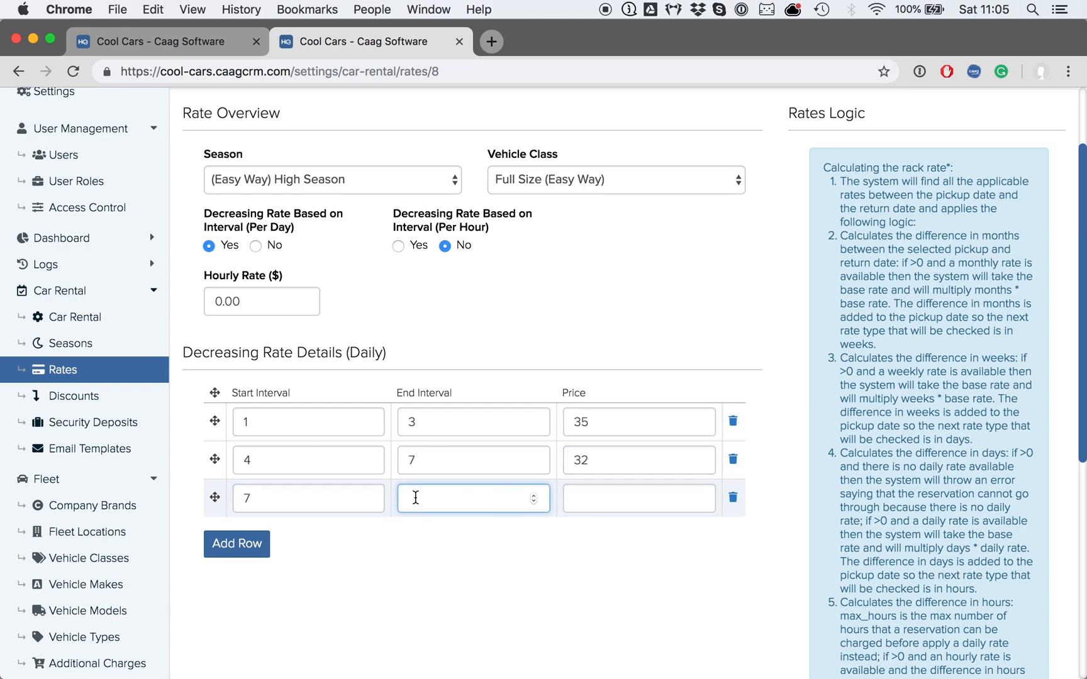
{"action": "type", "text": "14"}
{"action": "left_click", "coordinate": [639, 498]}
{"action": "type", "text": "30"}
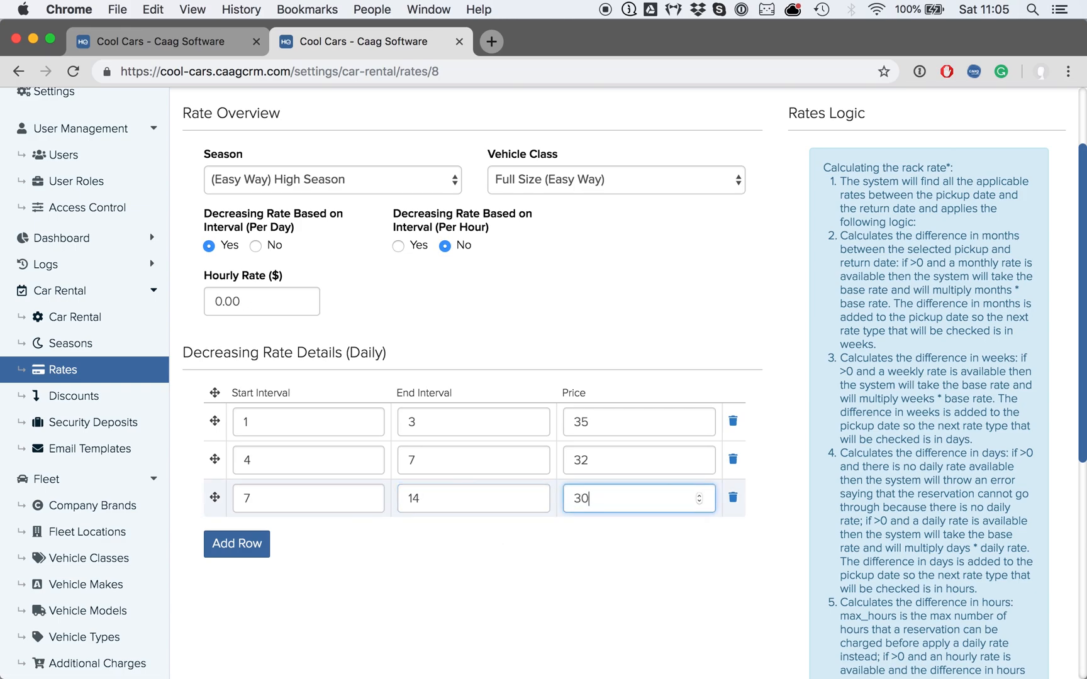
- Add a fourth interval row starting at day 15 with no end day, priced 25
{"action": "left_click", "coordinate": [236, 543]}
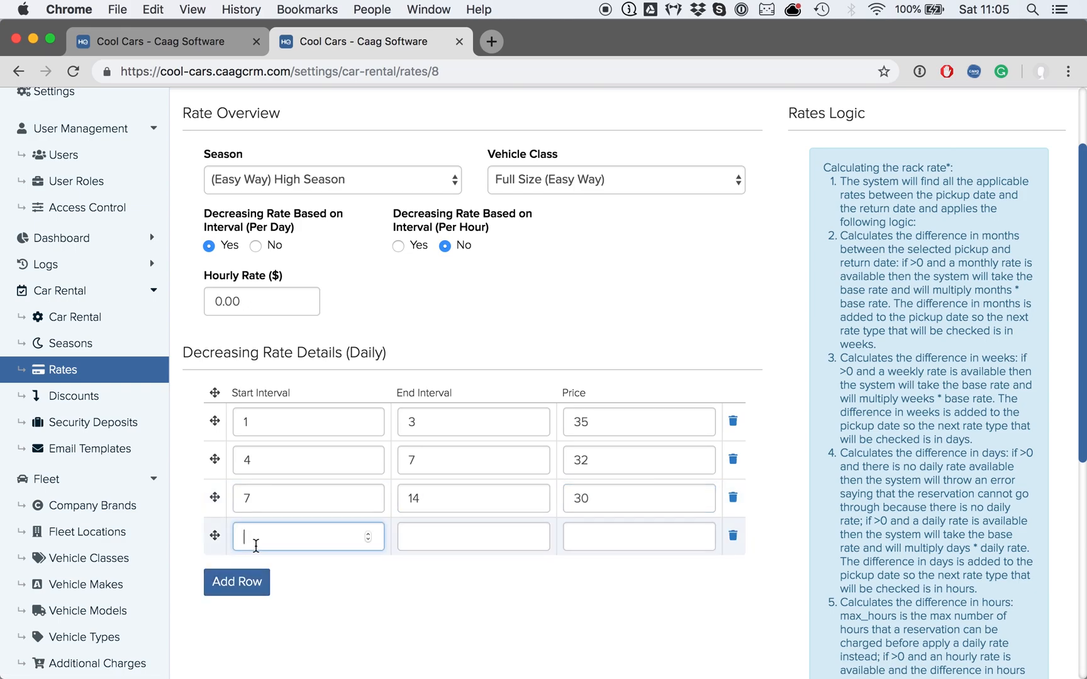
{"action": "type", "text": "15"}
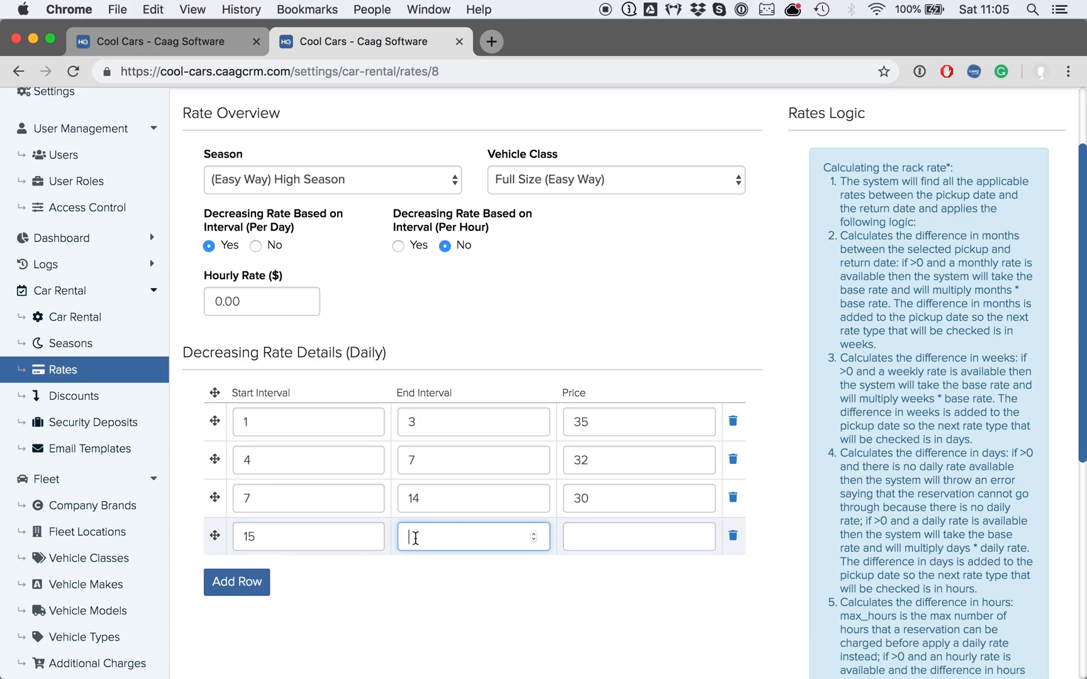
{"action": "mouse_move", "coordinate": [412, 536]}
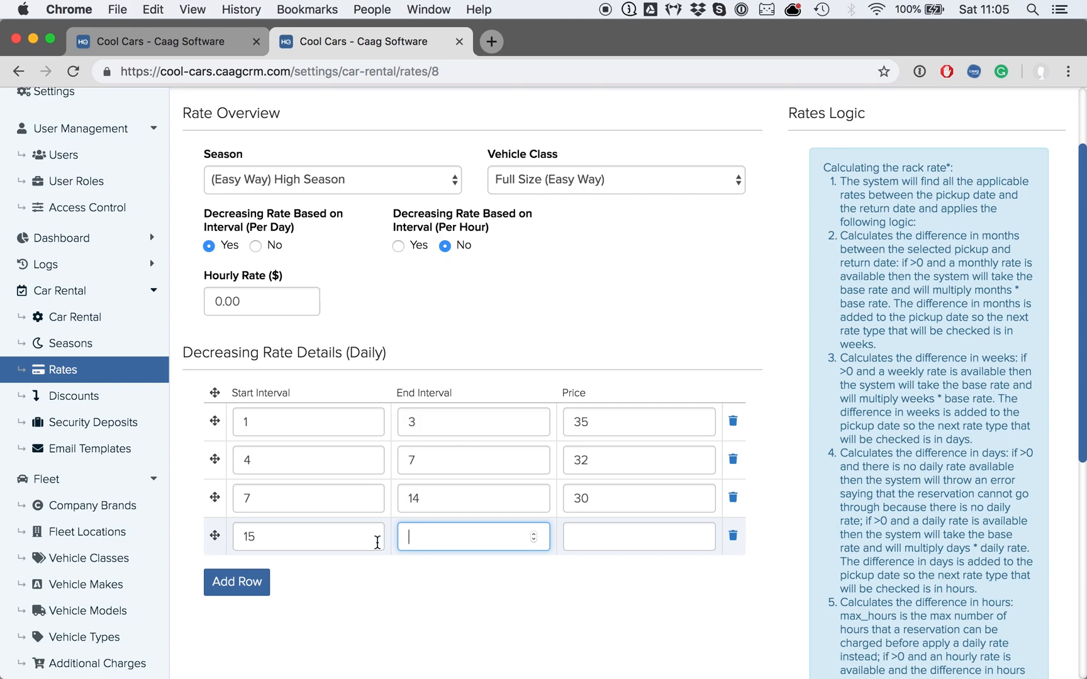
{"action": "left_click", "coordinate": [637, 535]}
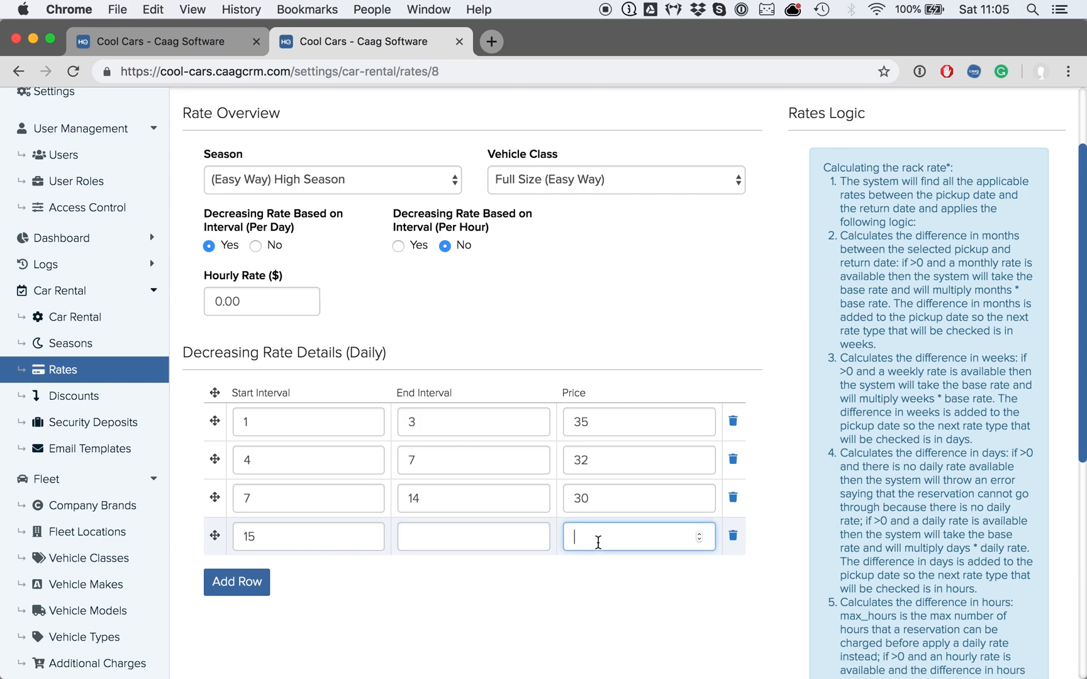
{"action": "type", "text": "25"}
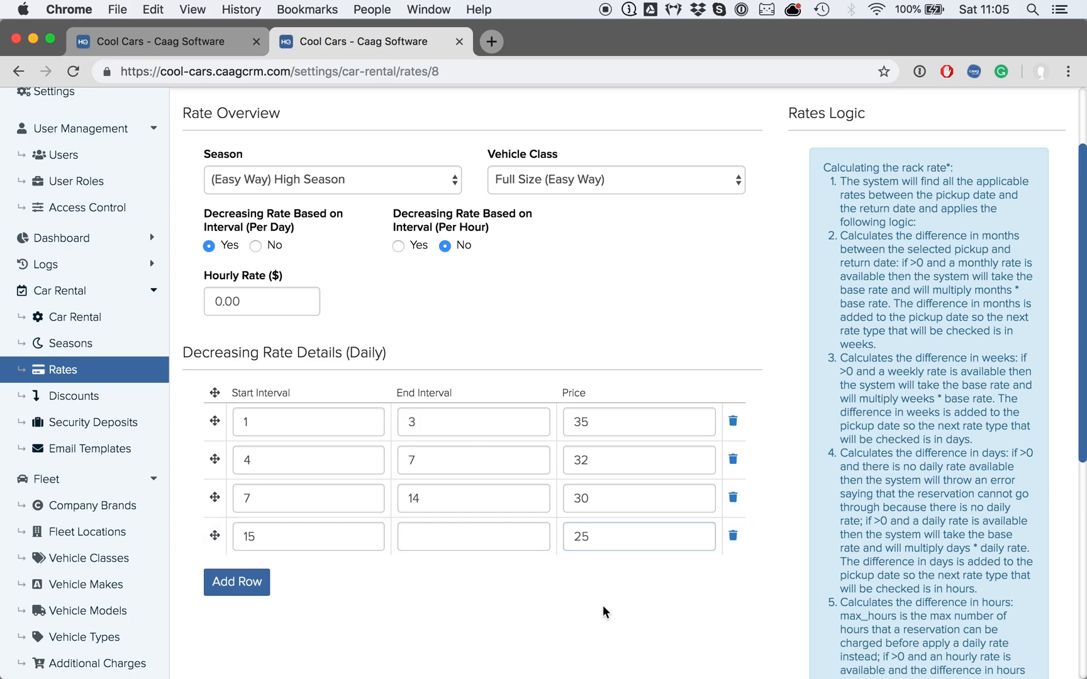
{"action": "scroll", "scroll_direction": "down", "scroll_amount": 3}
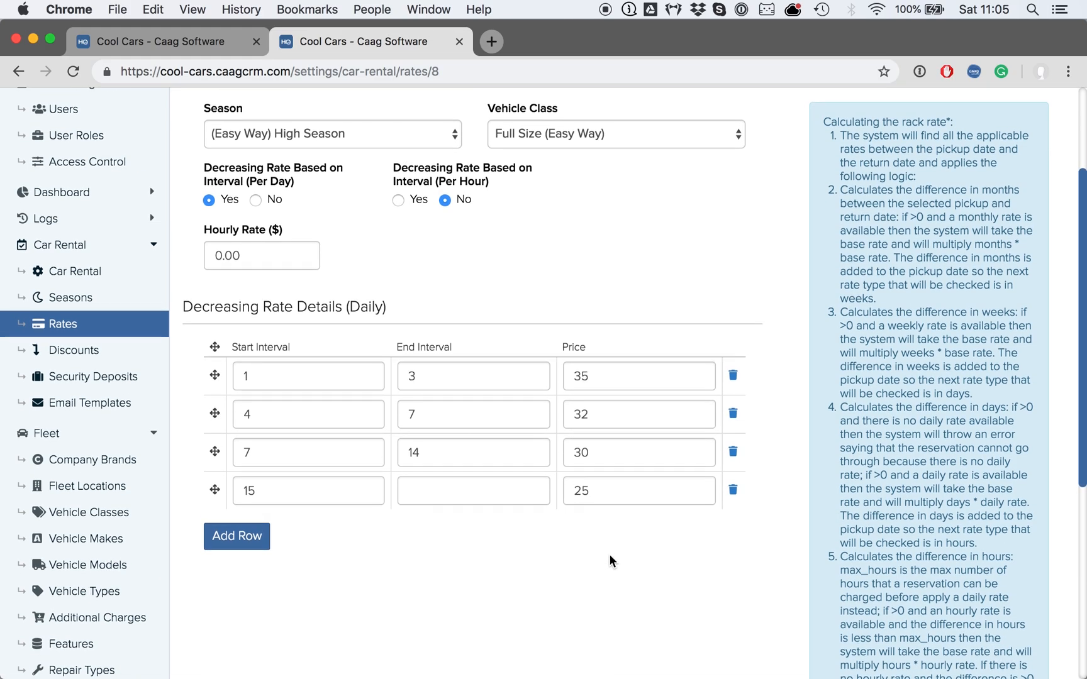
{"action": "scroll", "scroll_direction": "down", "scroll_amount": 3}
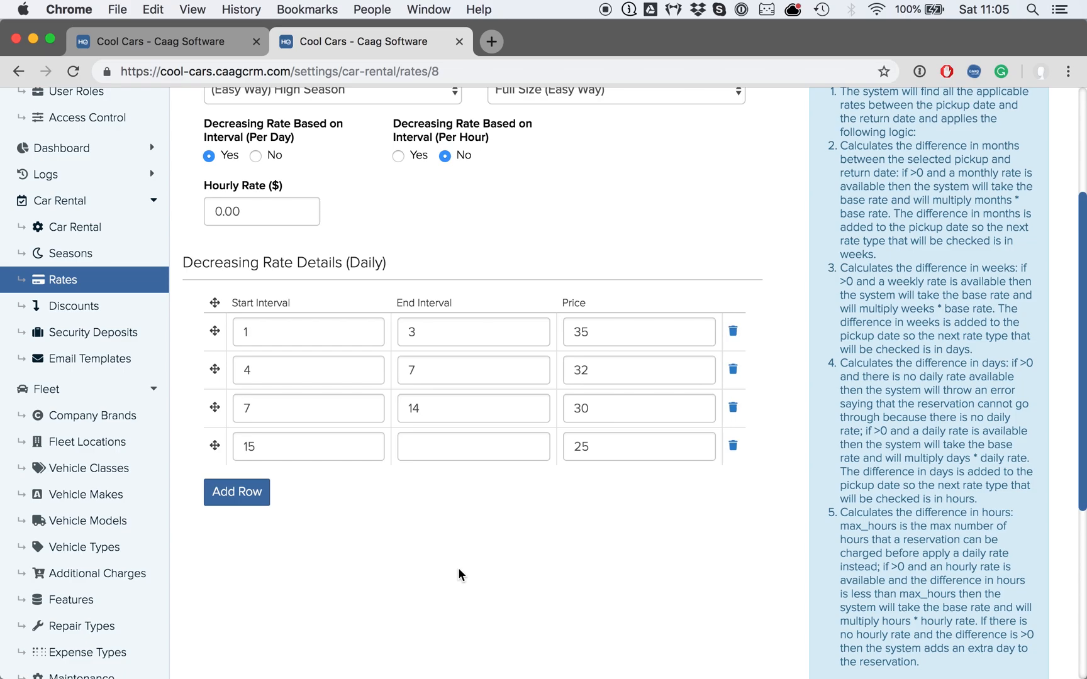
{"action": "scroll", "scroll_direction": "up", "scroll_amount": 3}
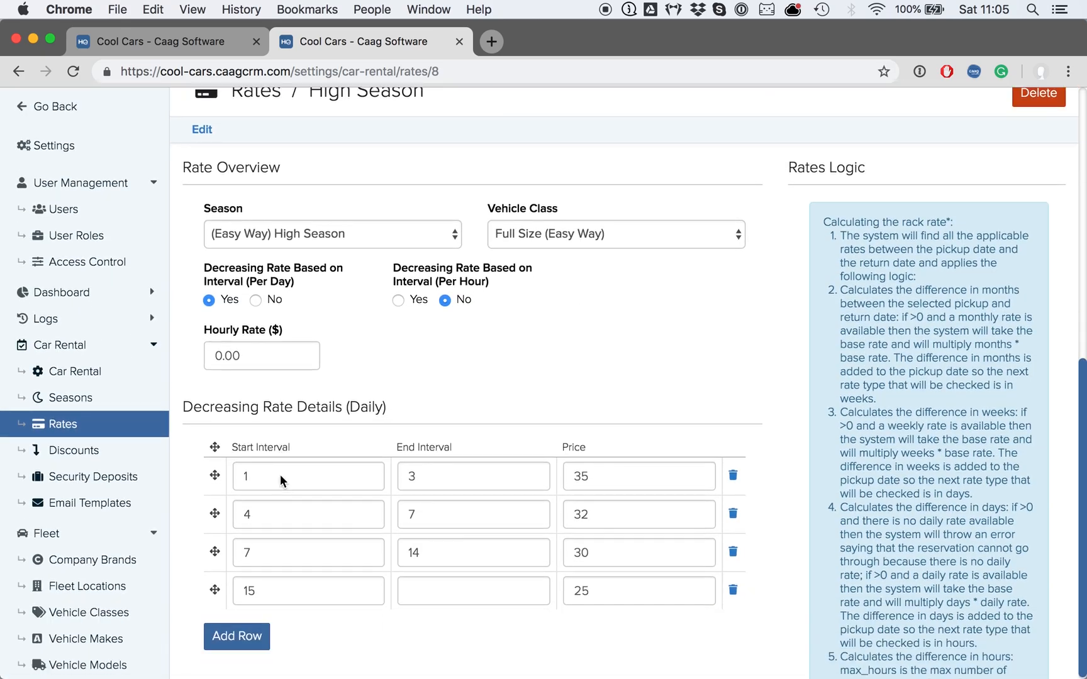
- Save the Full Size high-season rate and review its four price intervals in the Rates list
{"action": "left_click", "coordinate": [204, 657]}
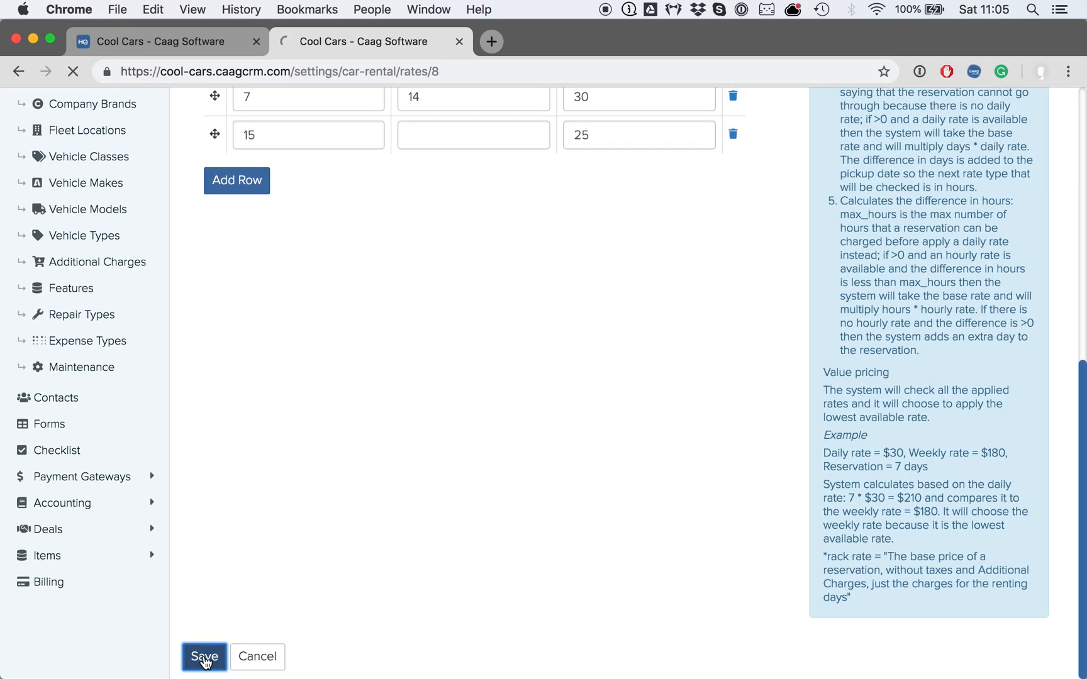
{"action": "left_click", "coordinate": [204, 656]}
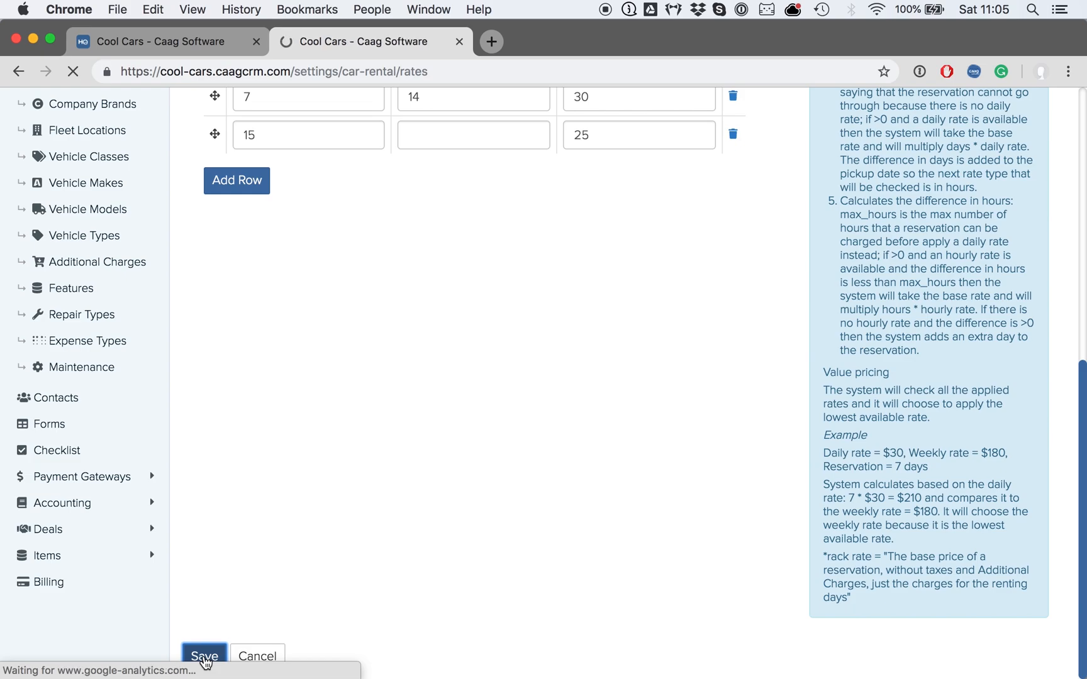
{"action": "left_click", "coordinate": [204, 657]}
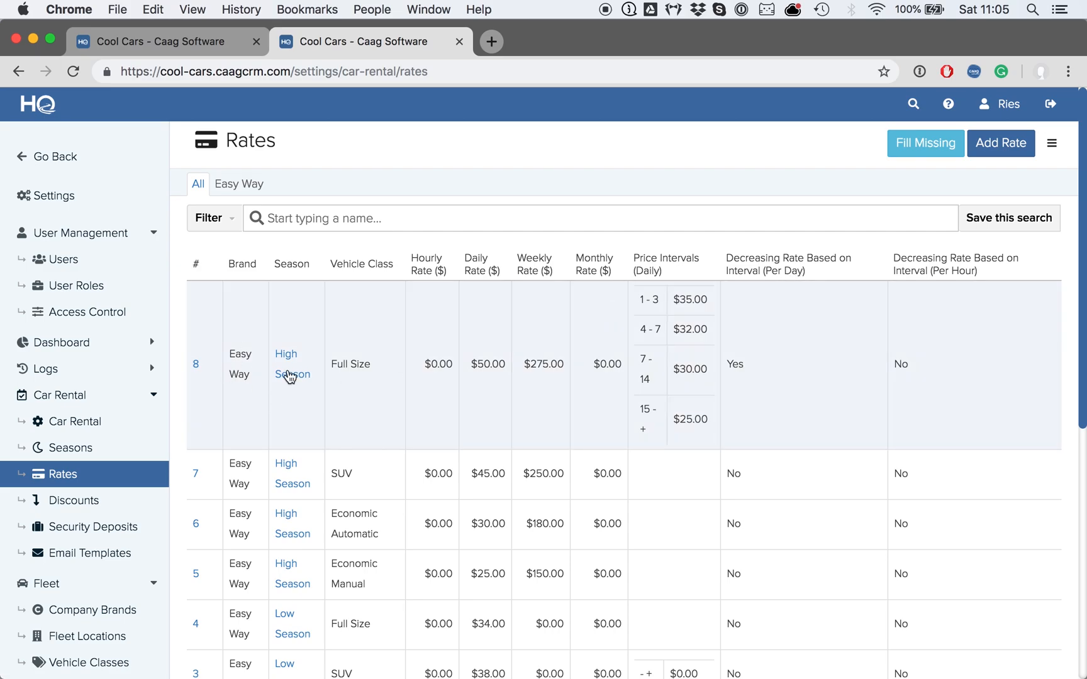
{"action": "scroll", "scroll_direction": "down", "scroll_amount": 3}
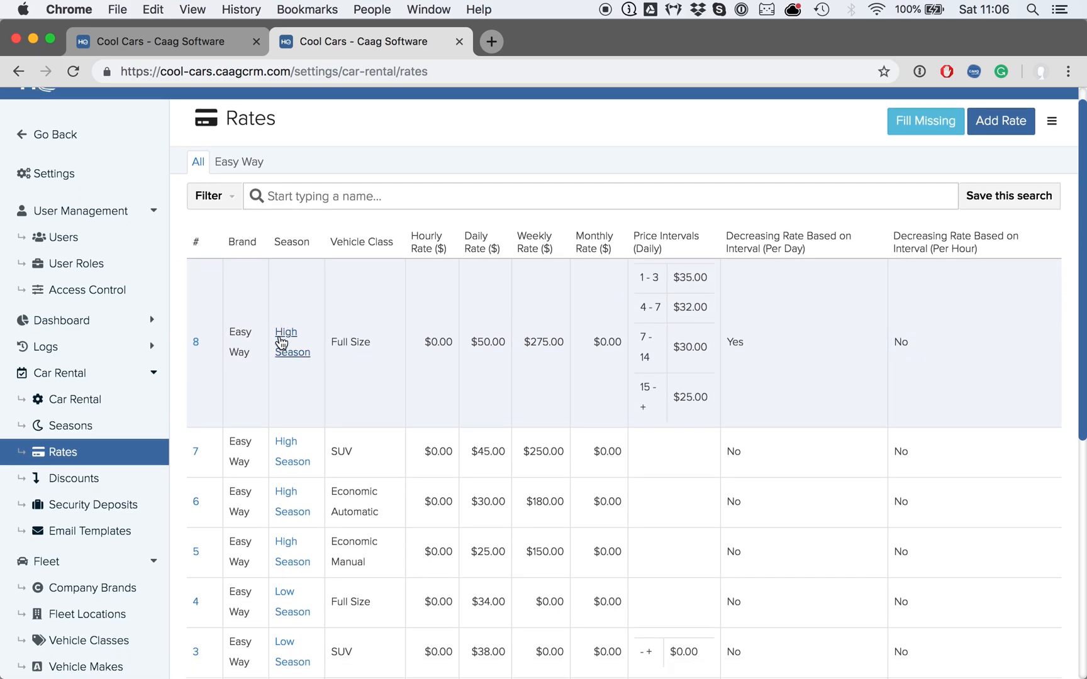
{"action": "mouse_move", "coordinate": [444, 342]}
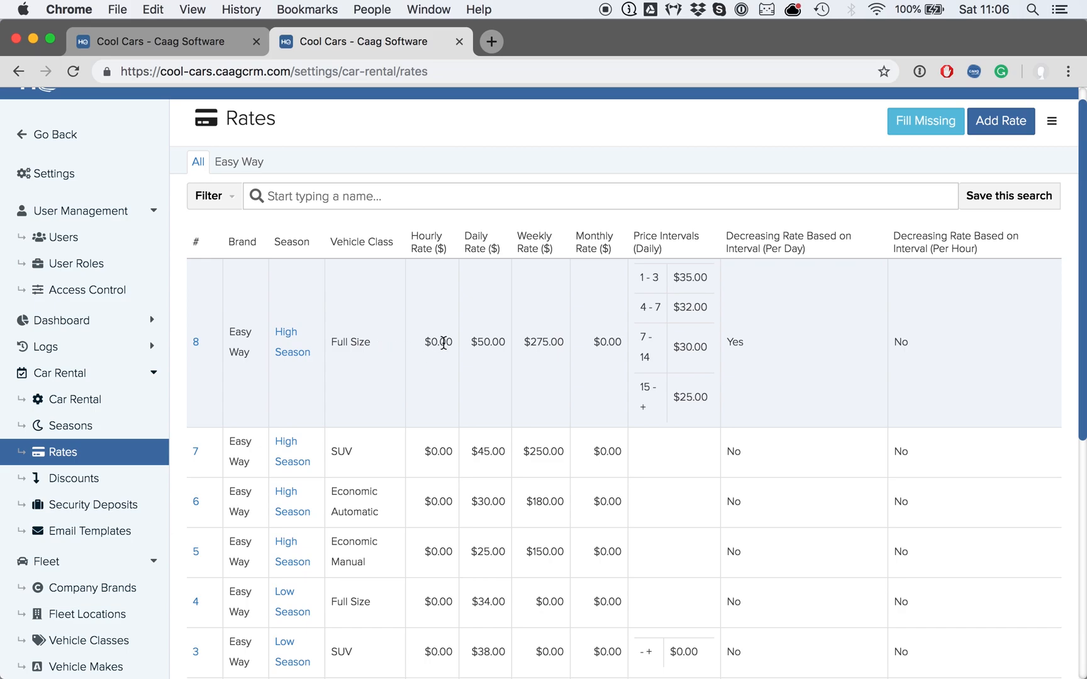